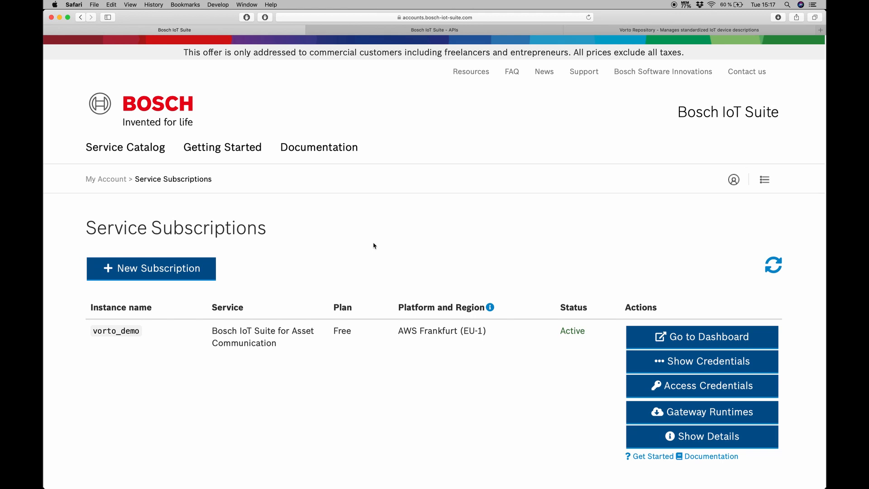
{"action": "mouse_move", "coordinate": [95, 351]}
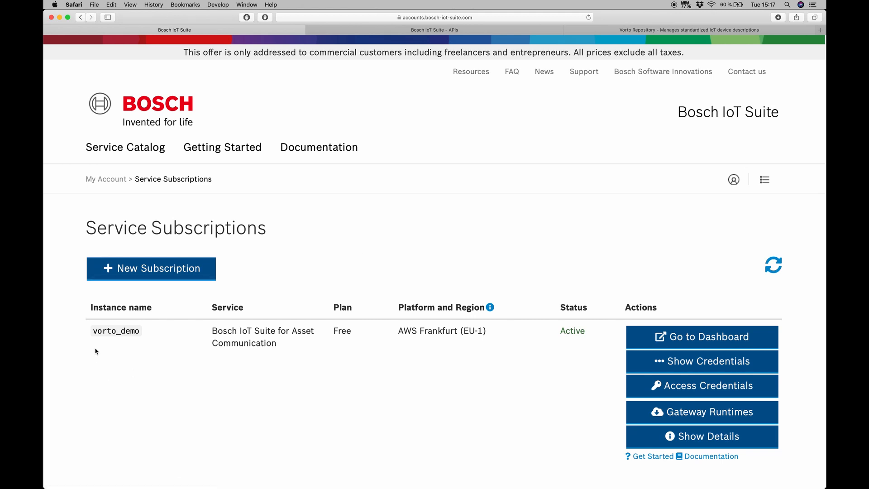
{"action": "mouse_move", "coordinate": [257, 339]}
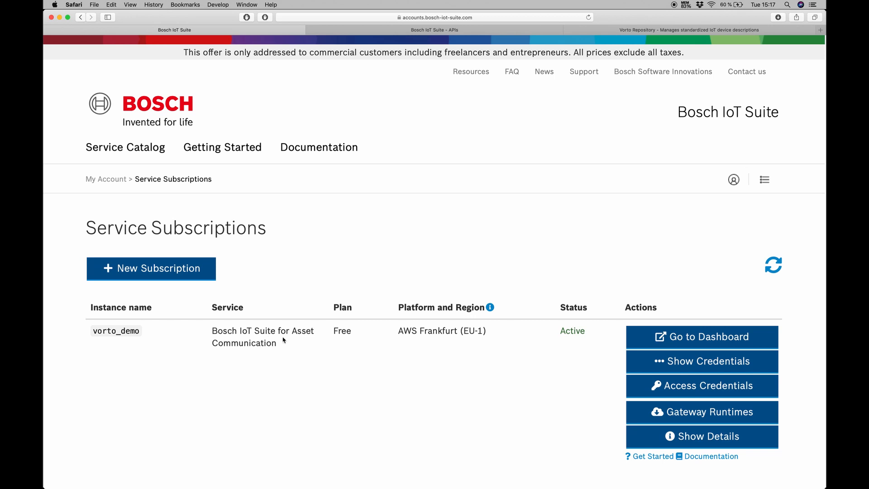
Download the RaspberryPiTutorial Python source code from Vorto's Bosch IoT Suite plugin.
{"action": "left_click", "coordinate": [434, 29]}
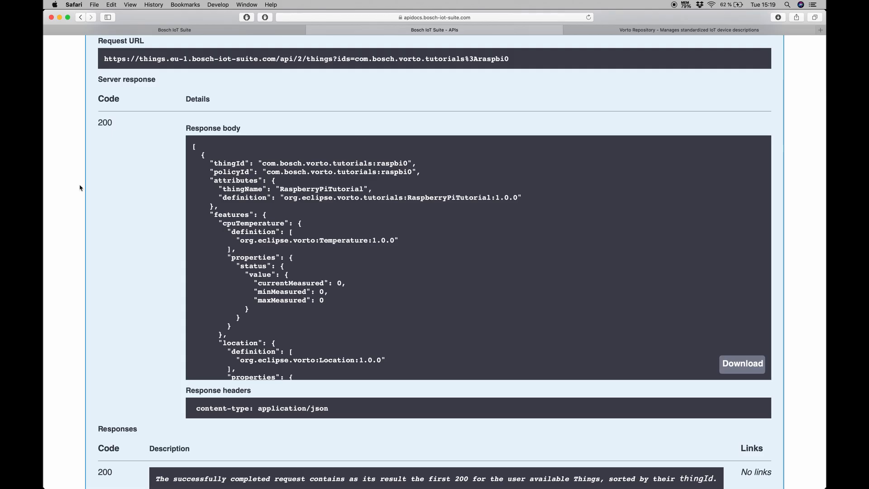
{"action": "mouse_move", "coordinate": [236, 165]}
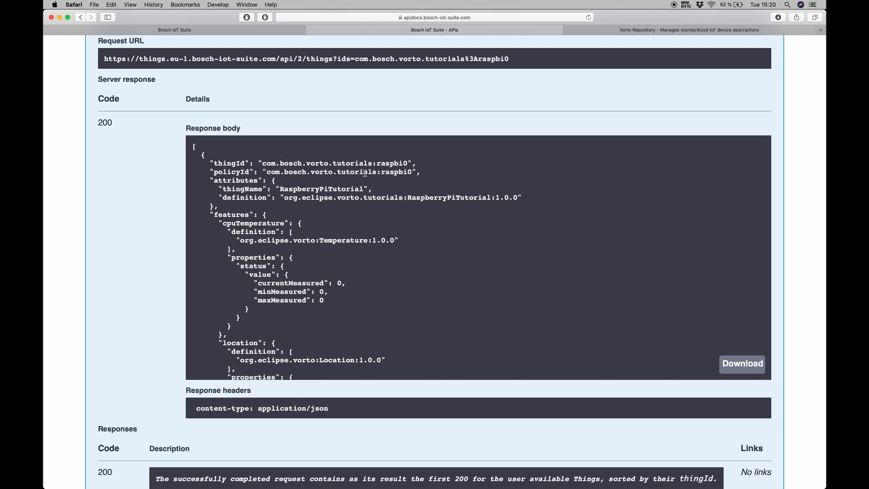
{"action": "mouse_move", "coordinate": [391, 172]}
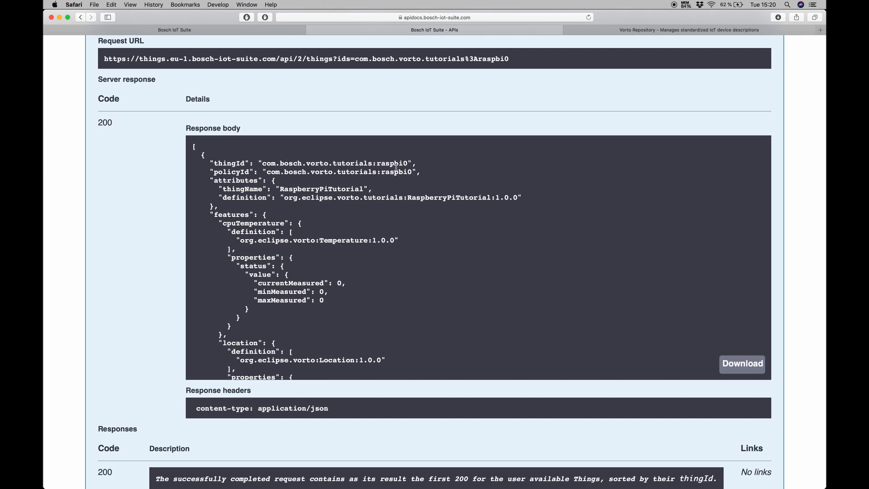
{"action": "mouse_move", "coordinate": [359, 232]}
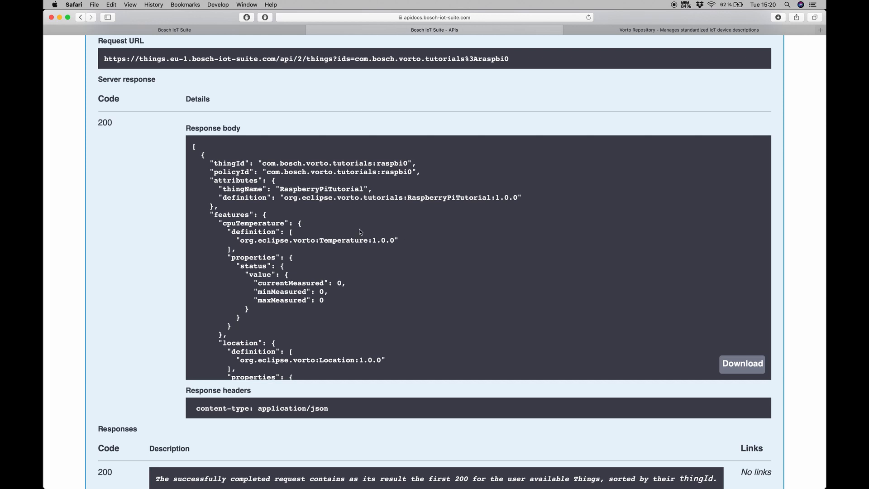
{"action": "mouse_move", "coordinate": [264, 223]}
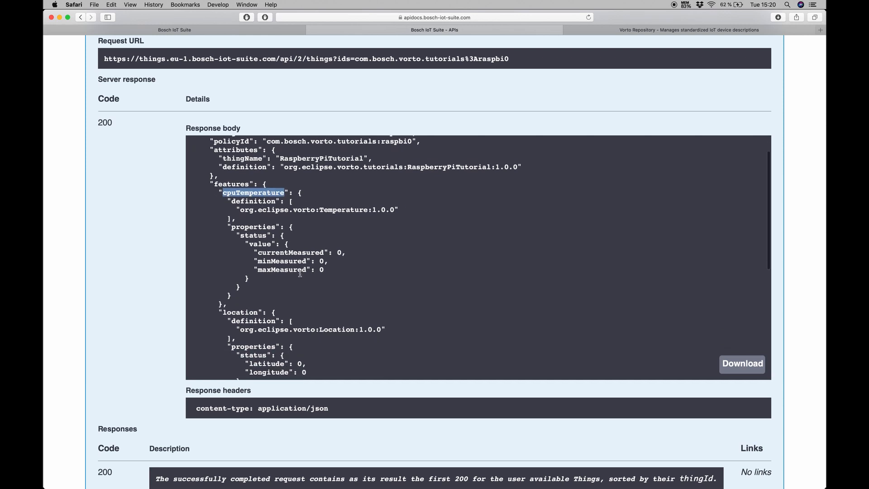
{"action": "scroll", "scroll_direction": "down", "scroll_amount": 3}
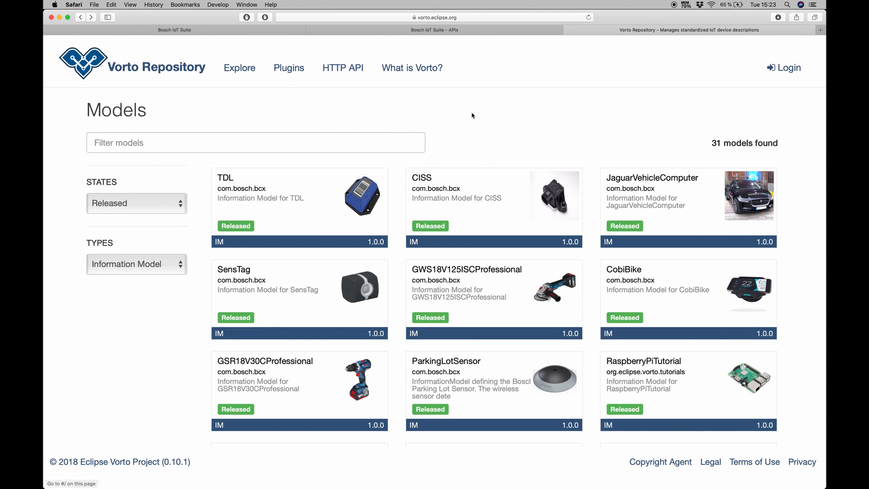
{"action": "mouse_move", "coordinate": [809, 329]}
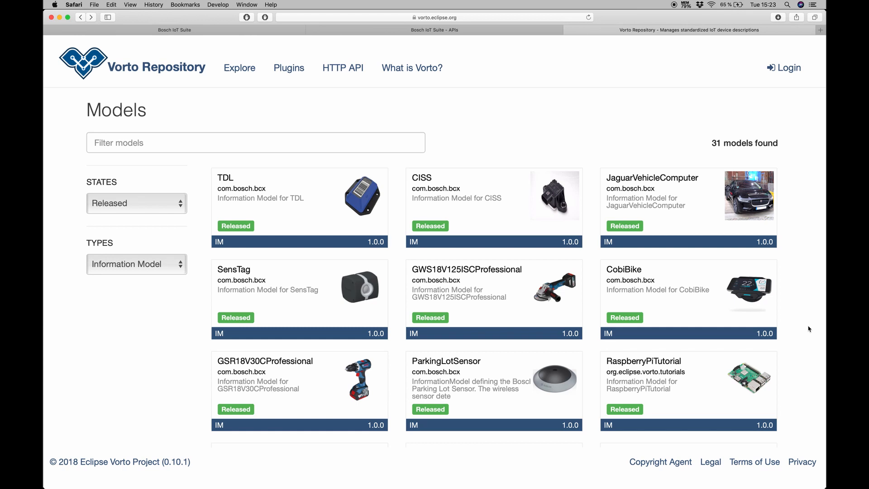
{"action": "mouse_move", "coordinate": [687, 382]}
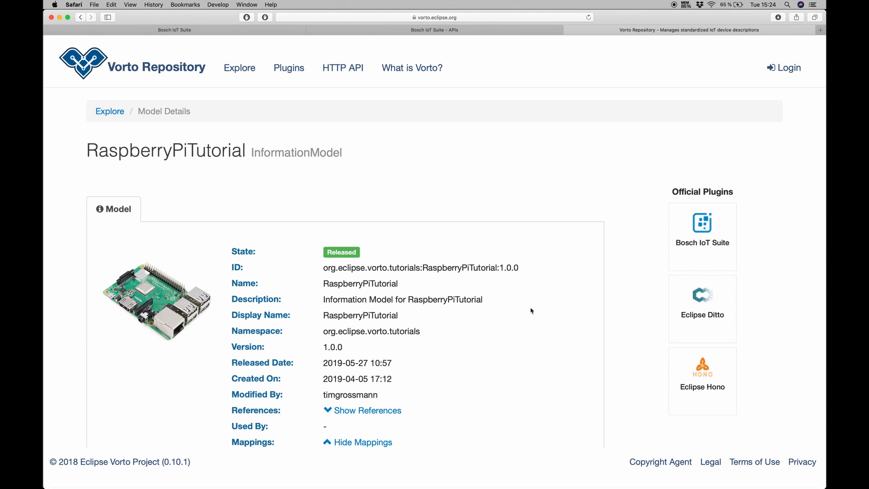
{"action": "scroll", "scroll_direction": "down", "scroll_amount": 3}
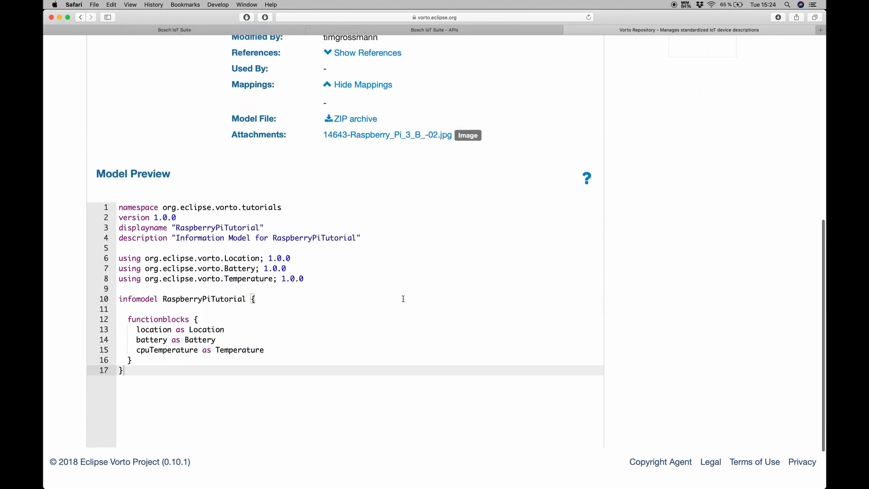
{"action": "scroll", "scroll_direction": "up", "scroll_amount": 3}
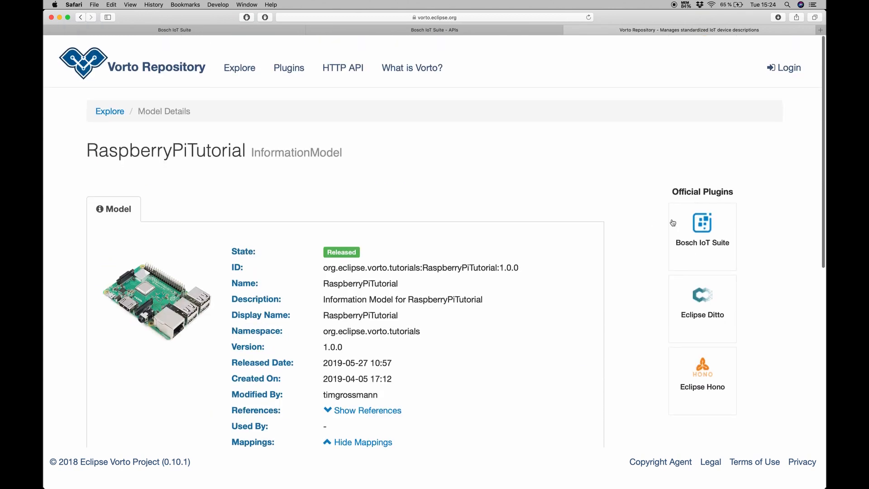
{"action": "left_click", "coordinate": [701, 227]}
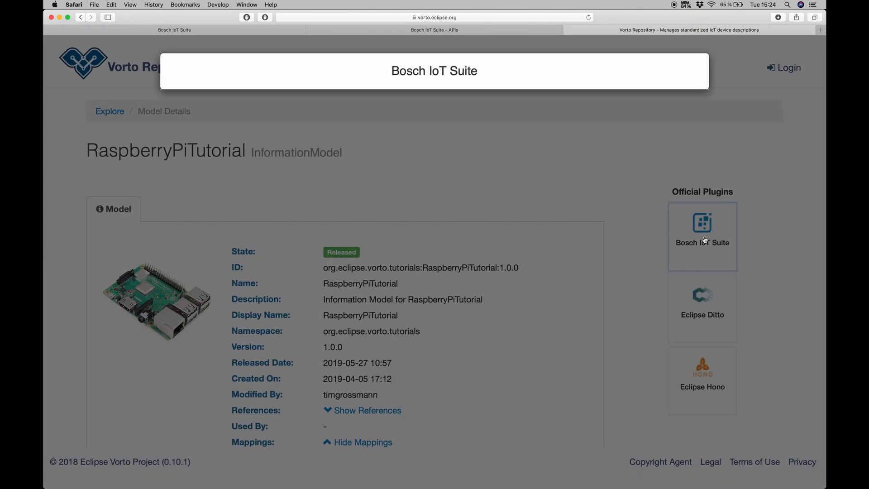
{"action": "left_click", "coordinate": [702, 236]}
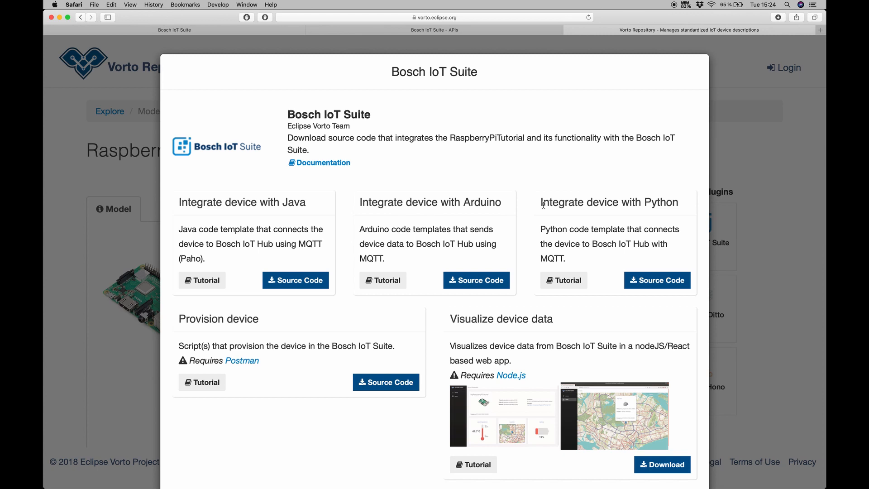
{"action": "mouse_move", "coordinate": [575, 223]}
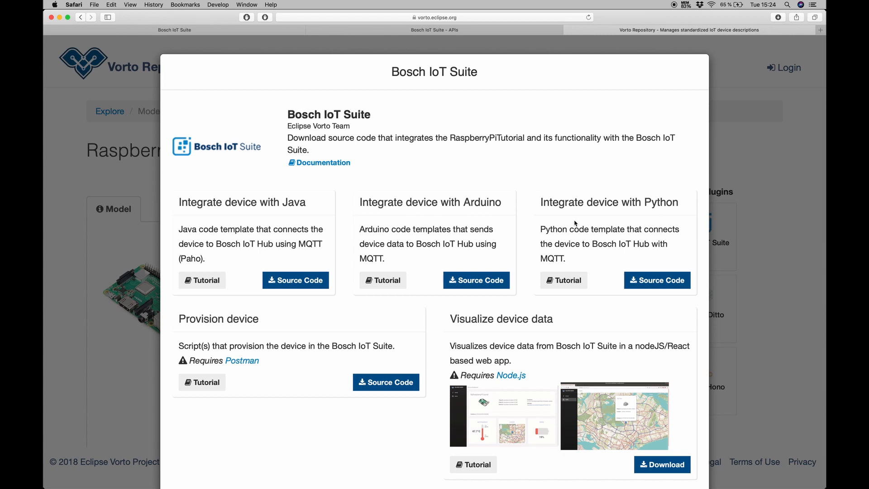
{"action": "left_click", "coordinate": [657, 280]}
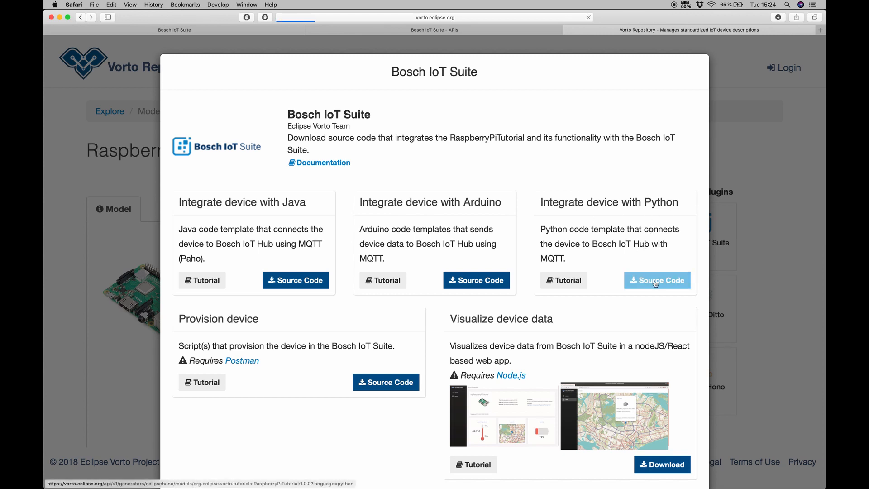
{"action": "left_click", "coordinate": [657, 280]}
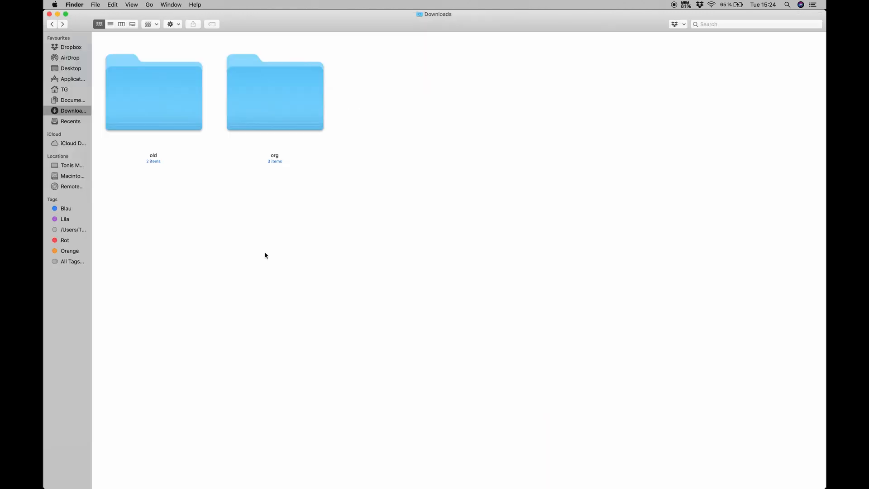
{"action": "mouse_move", "coordinate": [289, 115]}
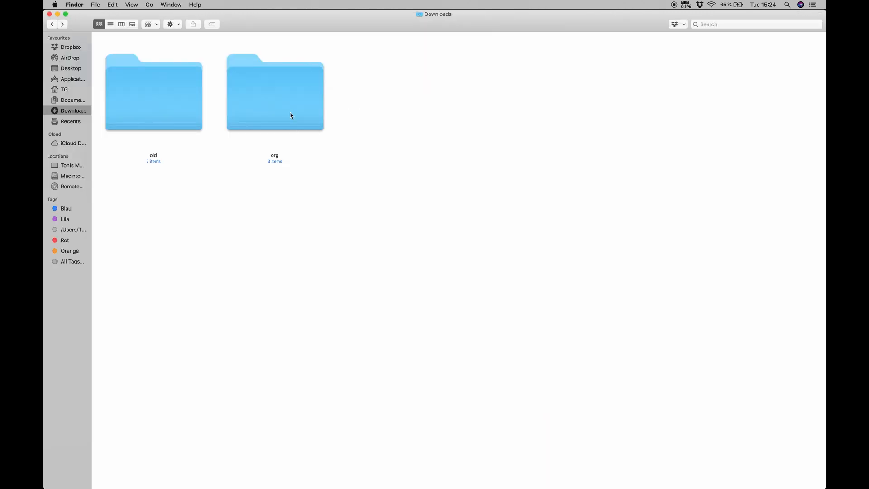
Open RaspberryPiTutorialApp.py from the downloaded org folder with Visual Studio Code.
{"action": "double_click", "coordinate": [275, 92]}
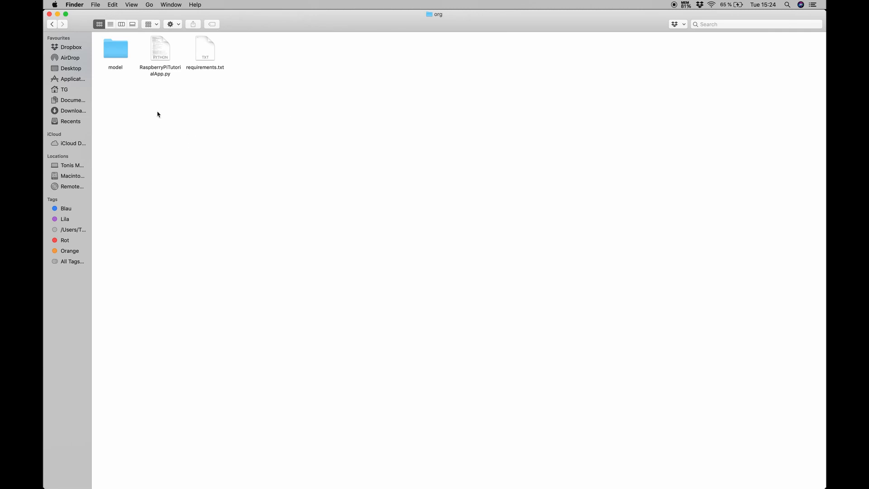
{"action": "mouse_move", "coordinate": [138, 115]}
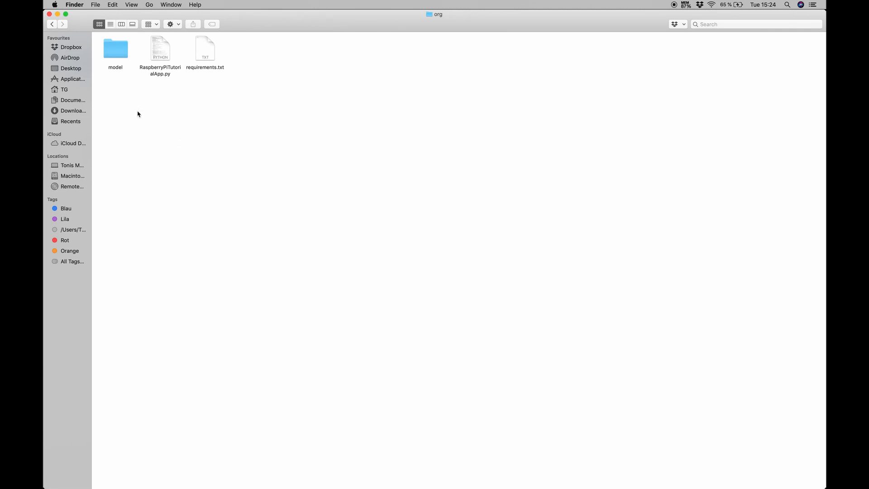
{"action": "mouse_move", "coordinate": [196, 71]}
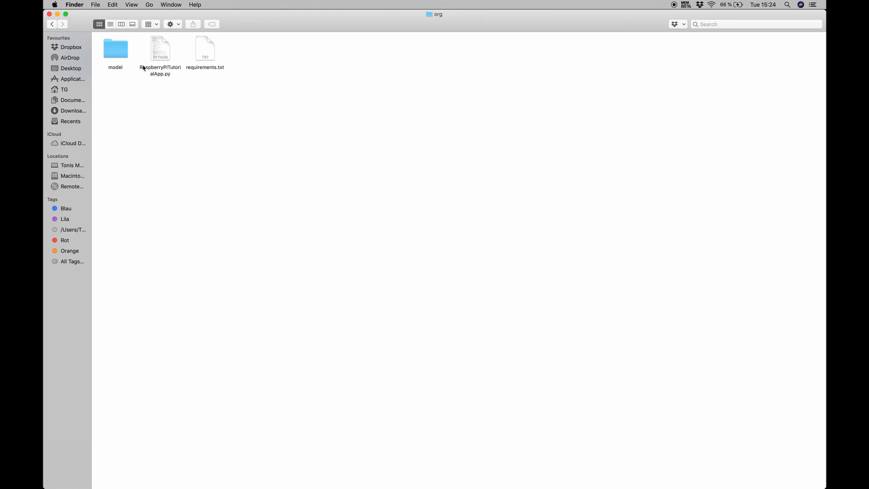
{"action": "mouse_move", "coordinate": [160, 58]}
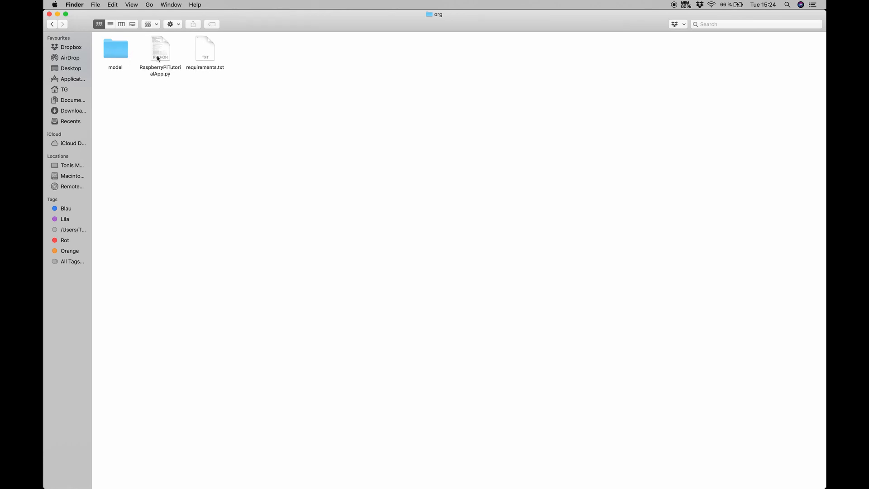
{"action": "left_click", "coordinate": [160, 48]}
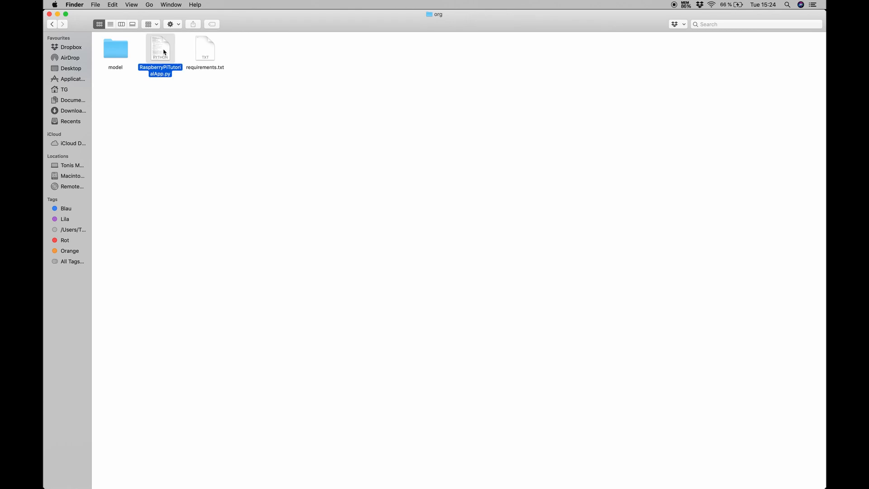
{"action": "right_click", "coordinate": [160, 50]}
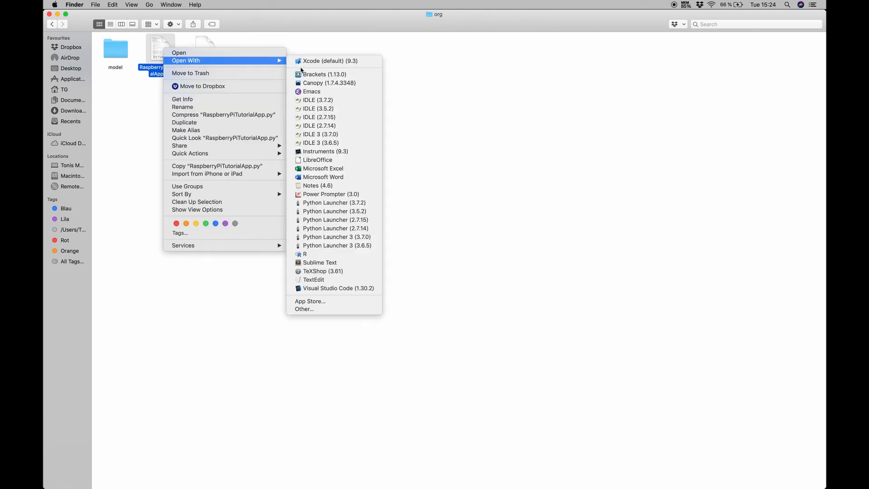
{"action": "mouse_move", "coordinate": [328, 288]}
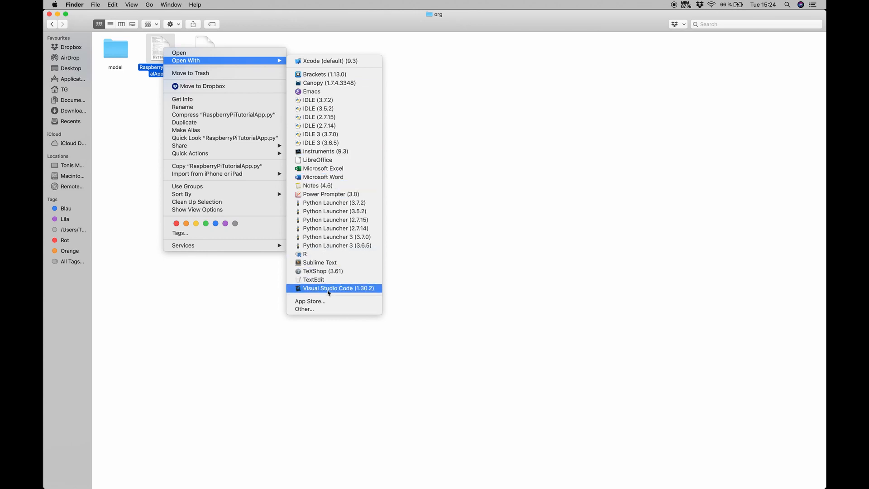
{"action": "left_click", "coordinate": [339, 288]}
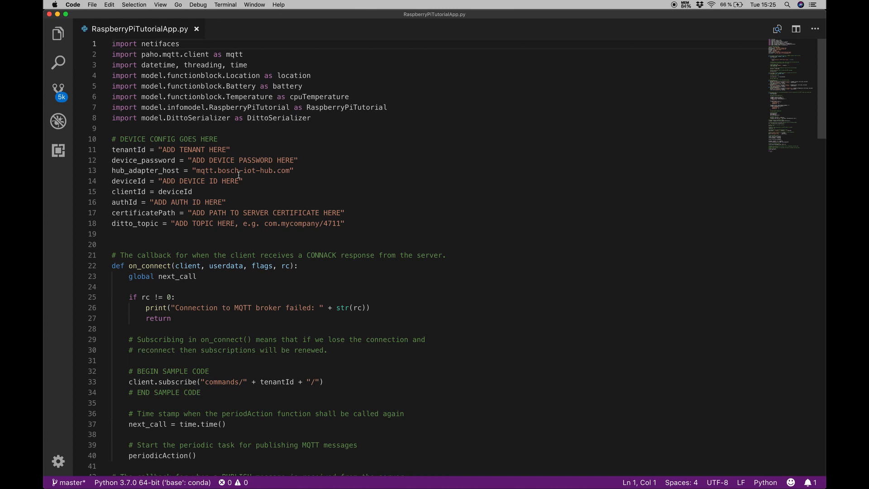
{"action": "mouse_move", "coordinate": [156, 247]}
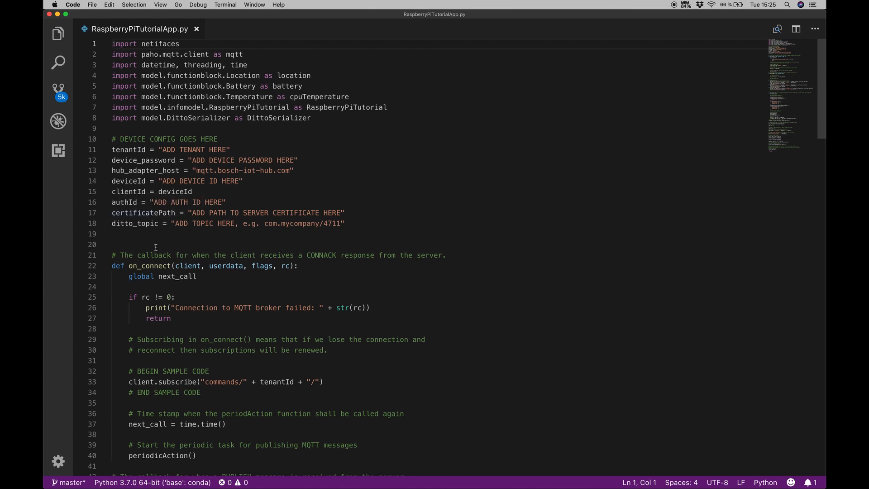
{"action": "mouse_move", "coordinate": [359, 221]}
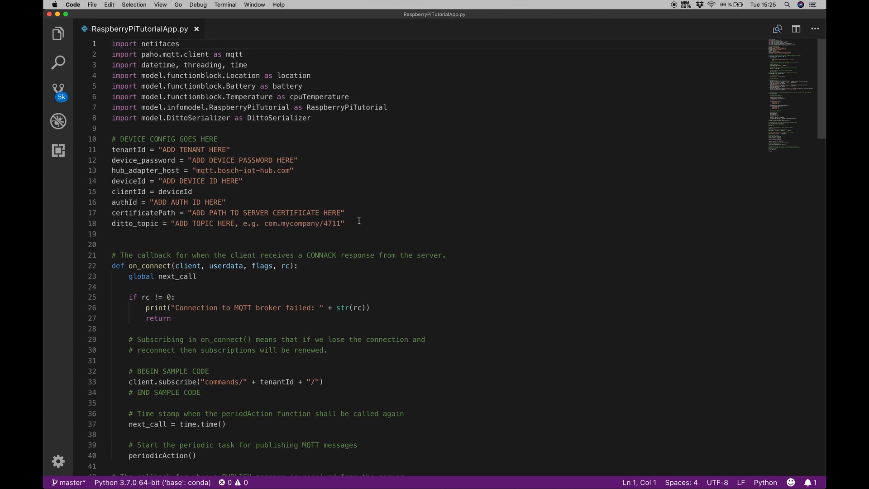
{"action": "mouse_move", "coordinate": [377, 215]}
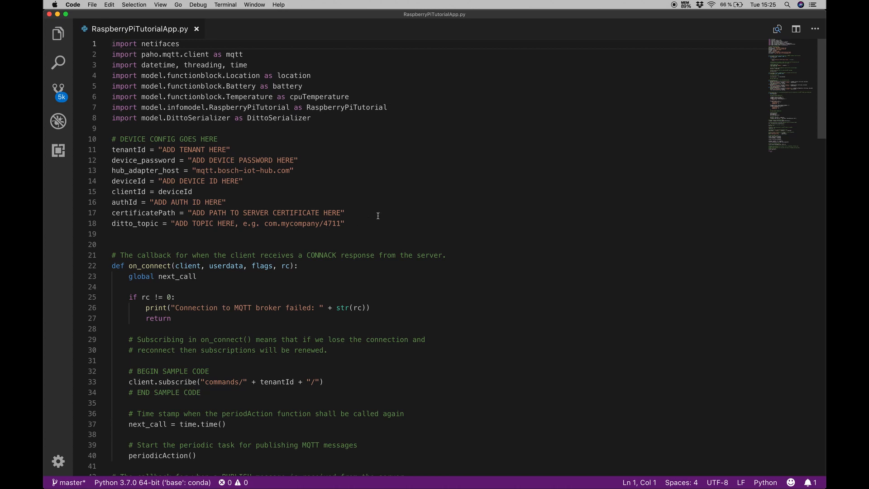
{"action": "scroll", "scroll_direction": "down", "scroll_amount": 3}
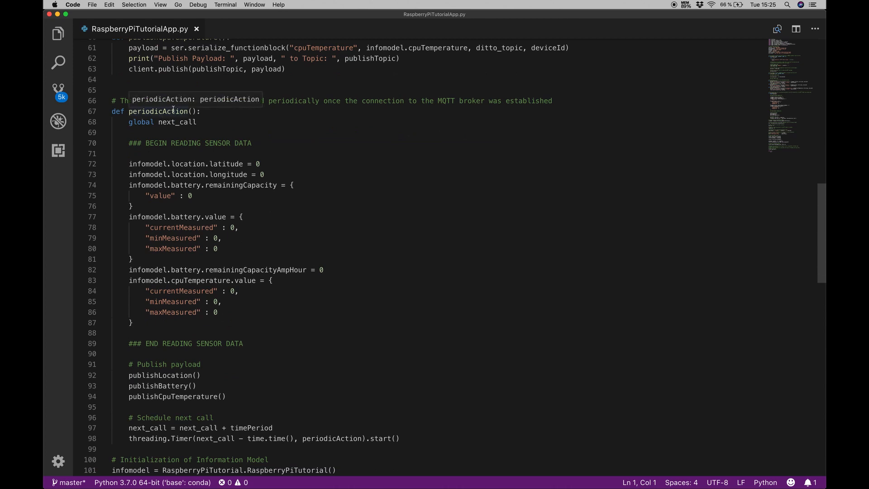
{"action": "mouse_move", "coordinate": [217, 143]}
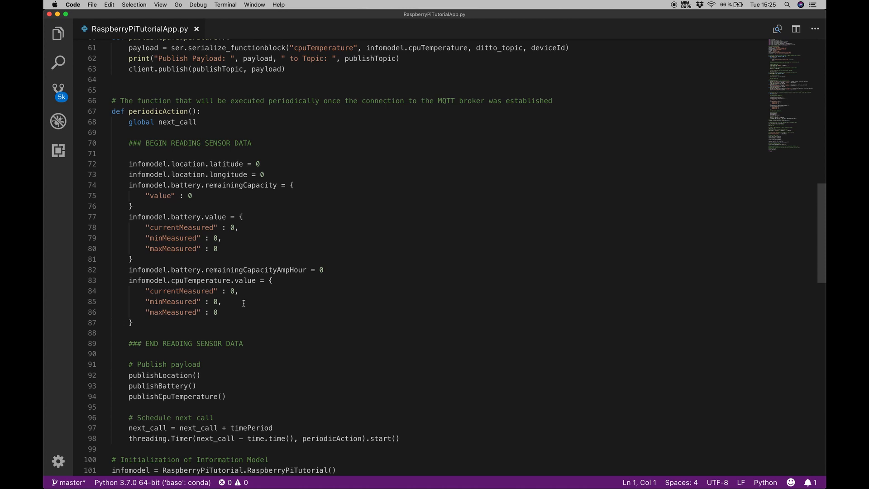
{"action": "scroll", "scroll_direction": "down", "scroll_amount": 3}
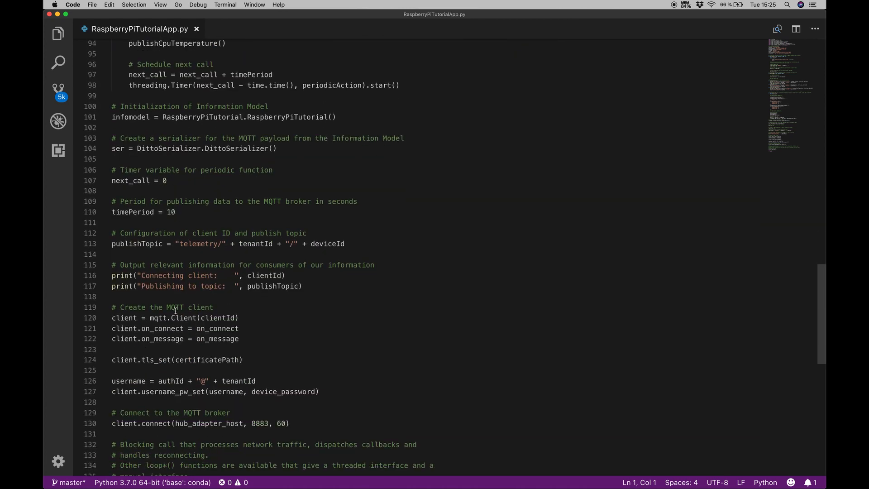
{"action": "scroll", "scroll_direction": "up", "scroll_amount": 3}
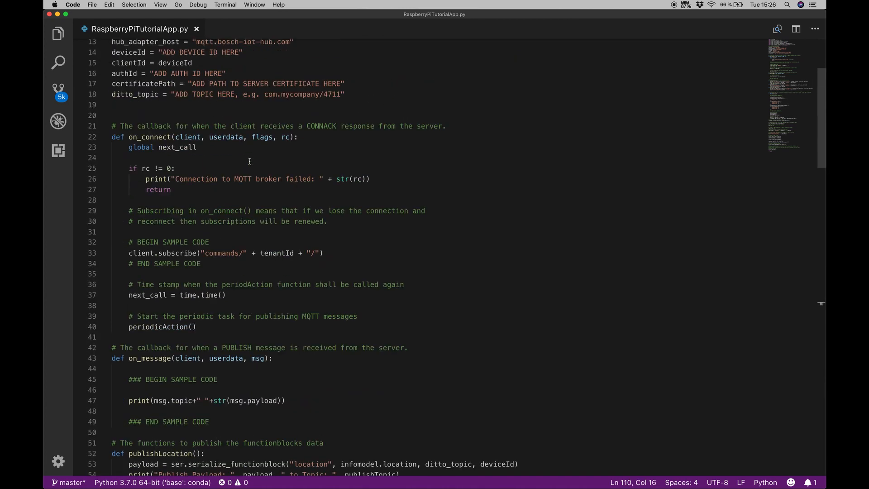
{"action": "scroll", "scroll_direction": "up", "scroll_amount": 3}
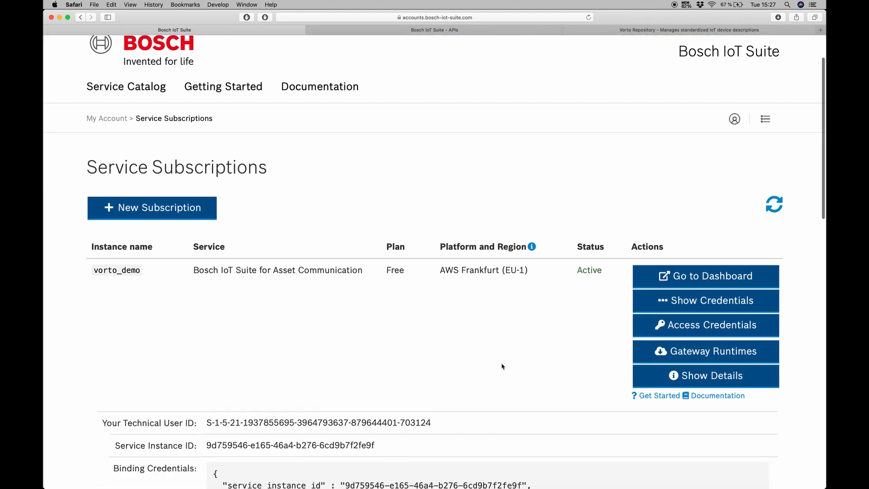
Copy the hub tenant_id from the vorto_demo subscription's Binding Credentials.
{"action": "scroll", "scroll_direction": "down", "scroll_amount": 3}
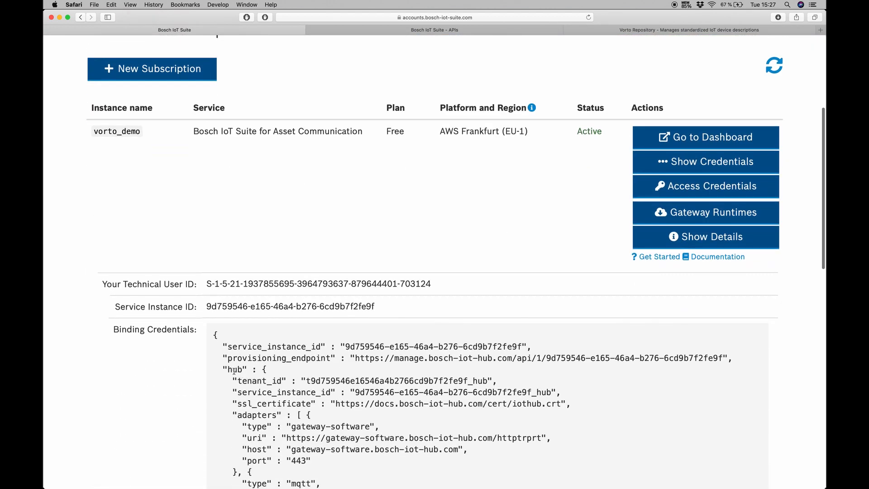
{"action": "double_click", "coordinate": [398, 381]}
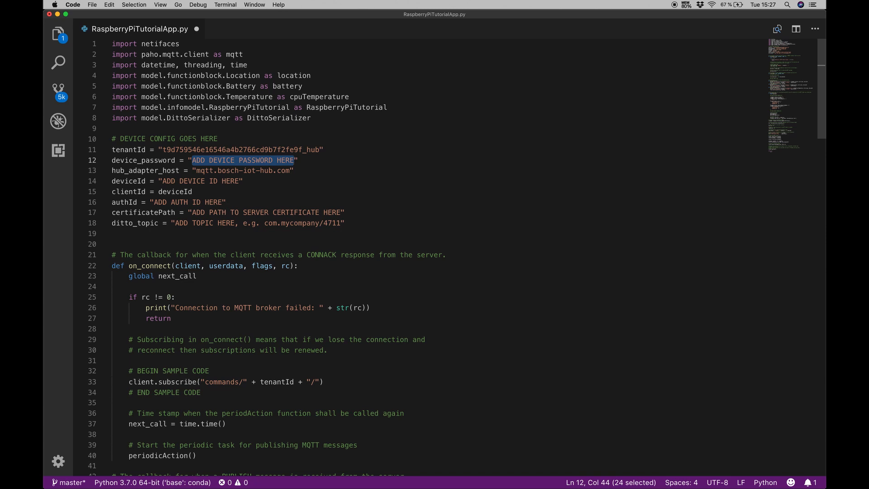
Fill in the tenant ID, device password and device ID com.bosch.vorto.tutorials:raspbi0.
{"action": "type", "text": "vorto_demo"}
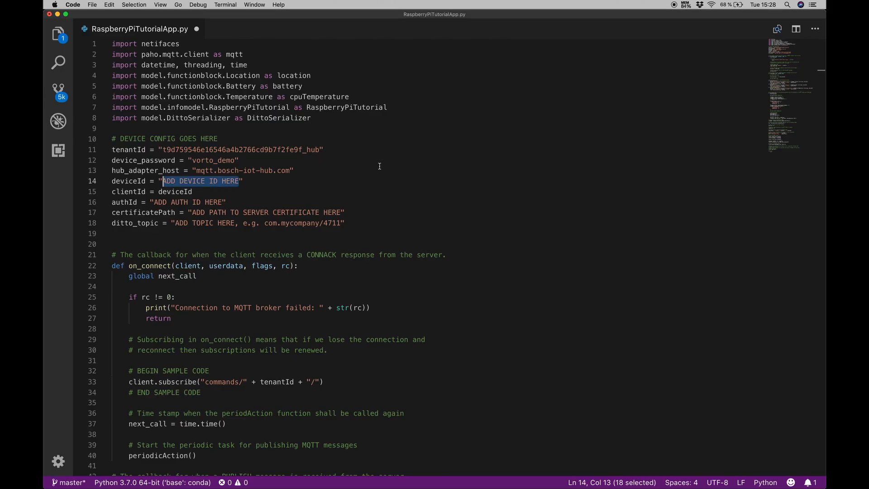
{"action": "type", "text": "\"thingId\": \"com.bosch.vorto.tutorials:raspbi0"}
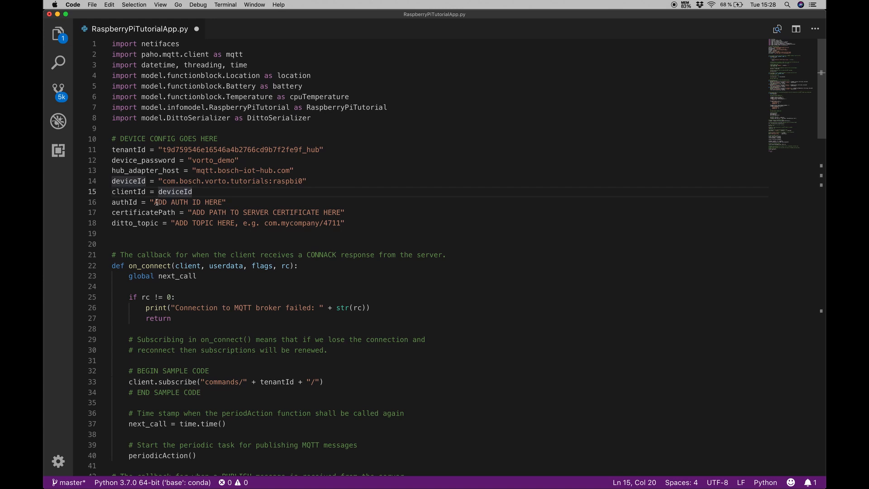
{"action": "double_click", "coordinate": [233, 180]}
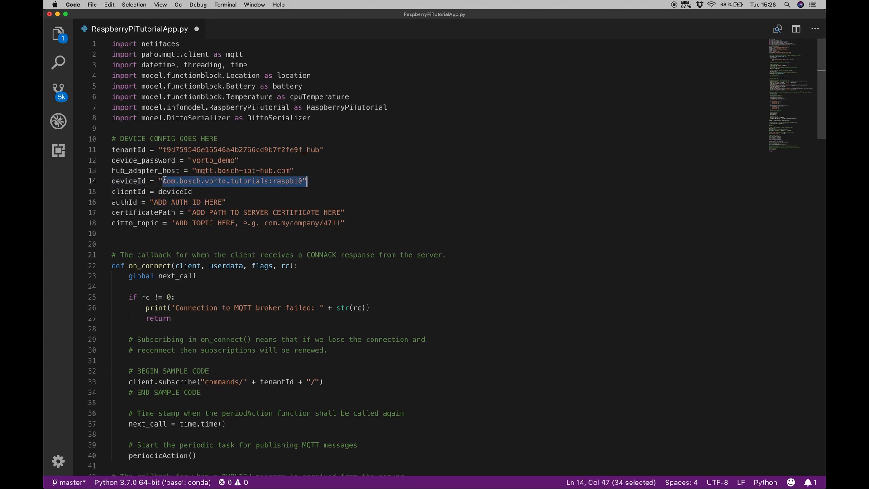
Set authId and ditto_topic to com.bosch.vorto.tutorials:raspbi0, with a trailing slash on the topic.
{"action": "left_click", "coordinate": [160, 202]}
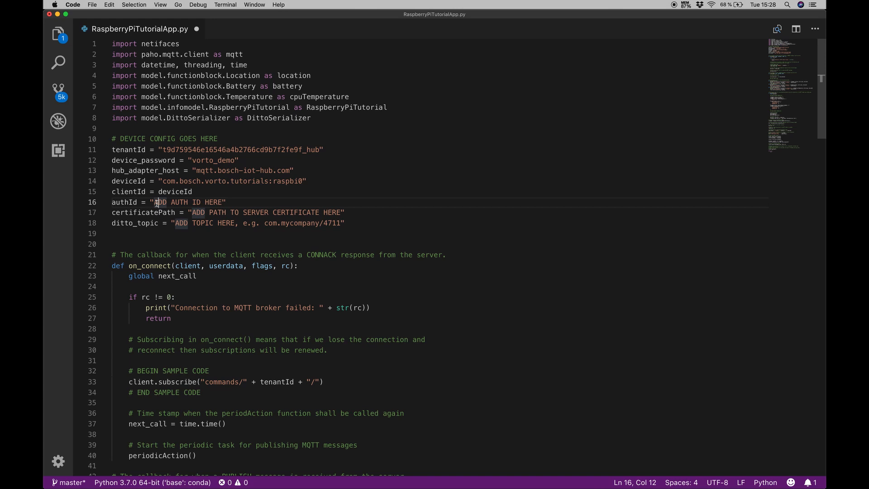
{"action": "type", "text": "com.bosch.vorto.tutorials:raspbi0\""}
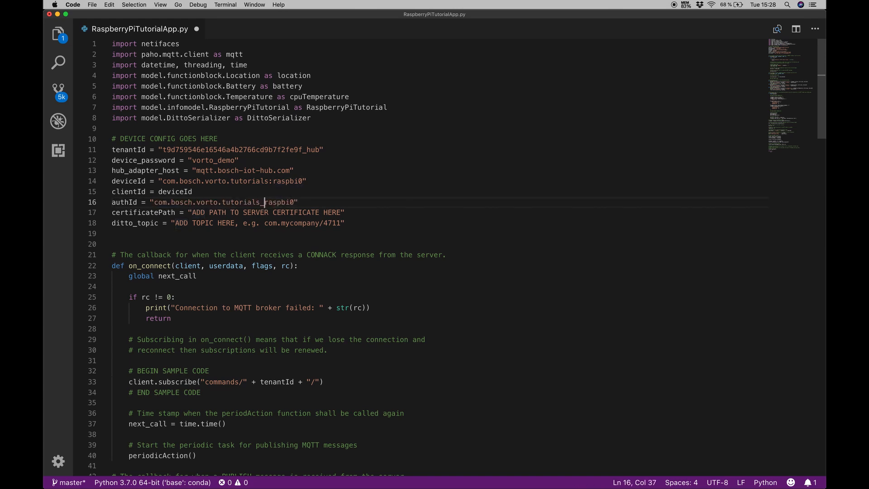
{"action": "left_click", "coordinate": [192, 223]}
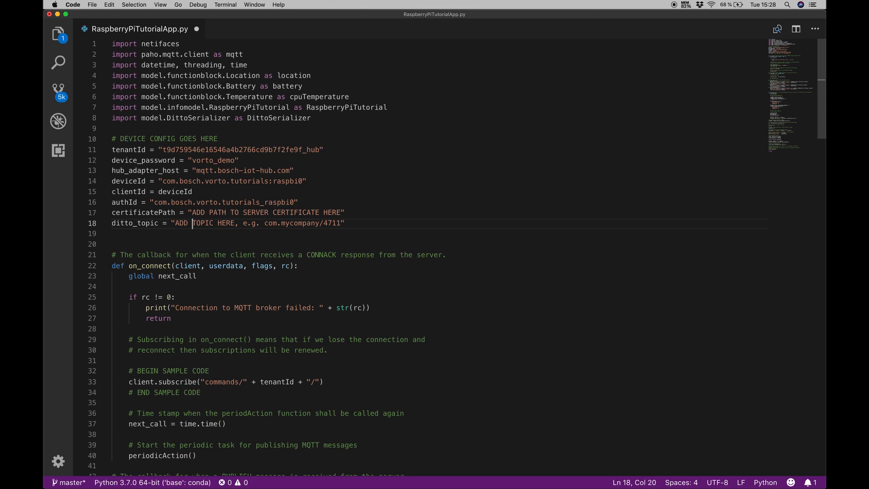
{"action": "type", "text": "com.bosch.vorto.tutorials:raspbi0\""}
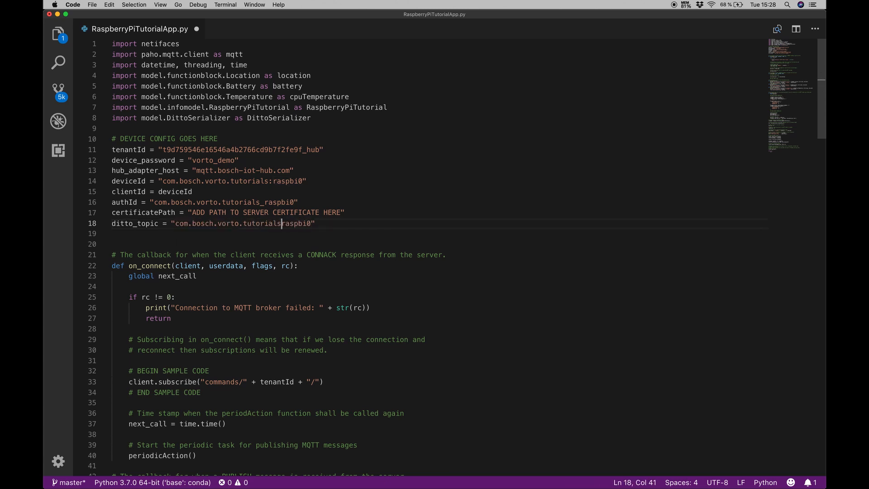
{"action": "type", "text": "/"}
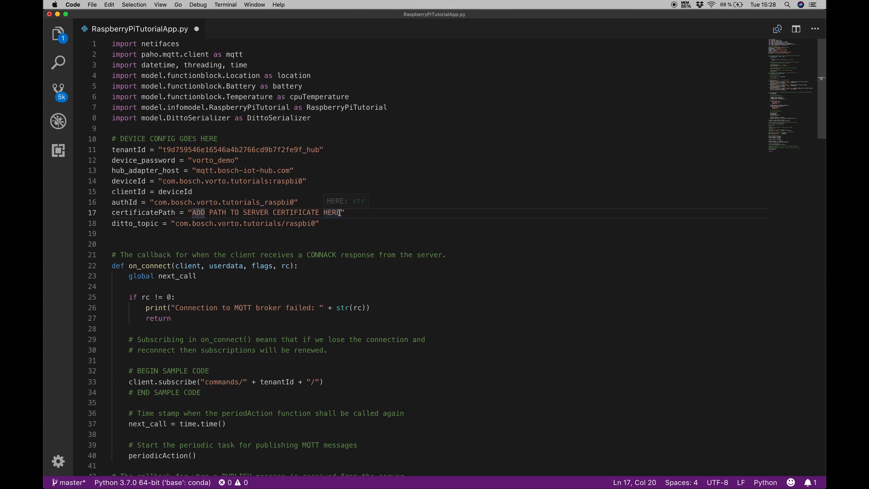
{"action": "double_click", "coordinate": [266, 212]}
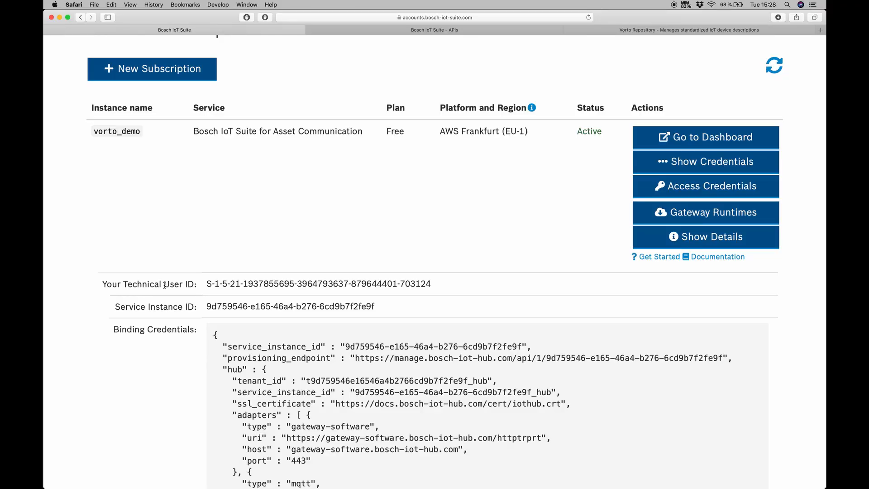
Open the org folder in Downloads to reveal iothub.crt.
{"action": "scroll", "scroll_direction": "down", "scroll_amount": 3}
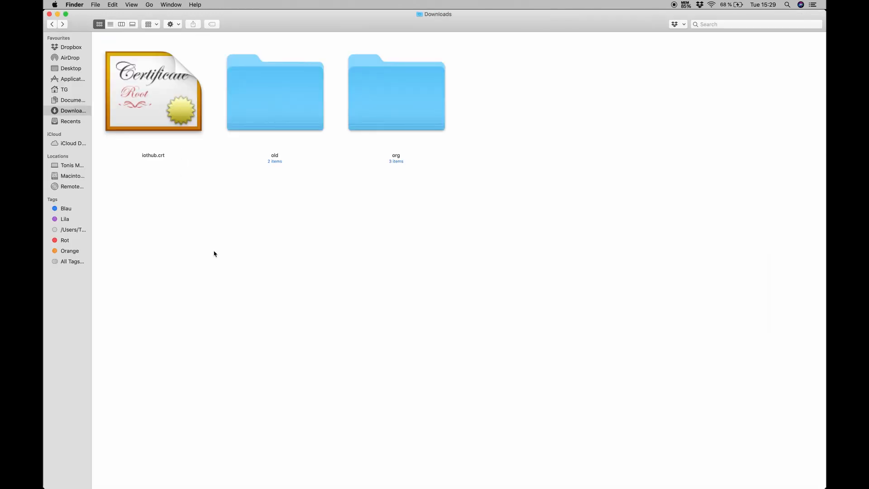
{"action": "mouse_move", "coordinate": [154, 91]}
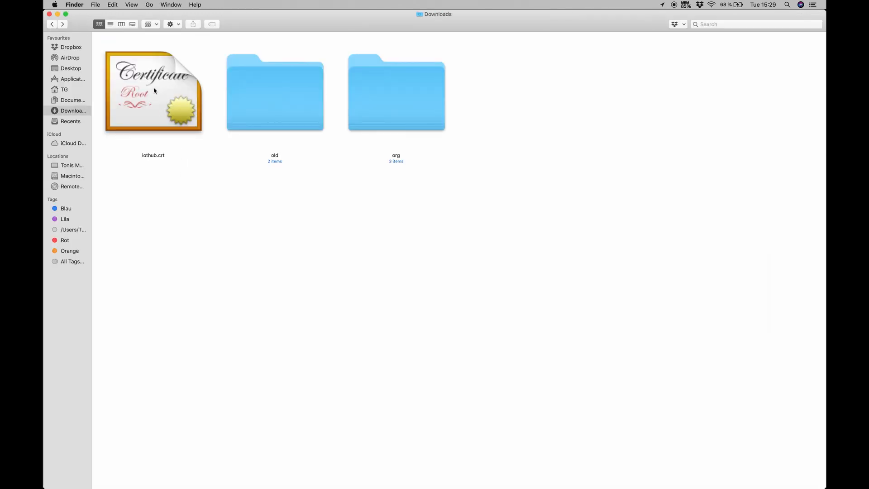
{"action": "double_click", "coordinate": [395, 93]}
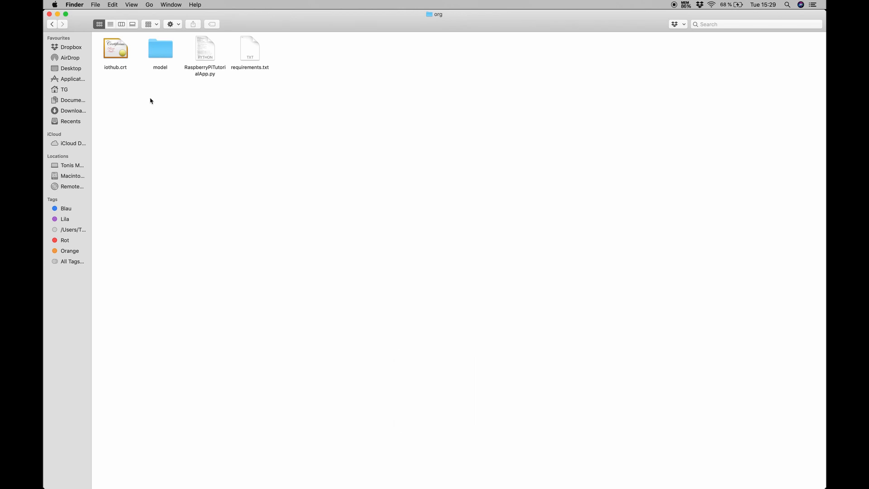
Replace the certificatePath placeholder with ./iothub.crt.
{"action": "double_click", "coordinate": [204, 49]}
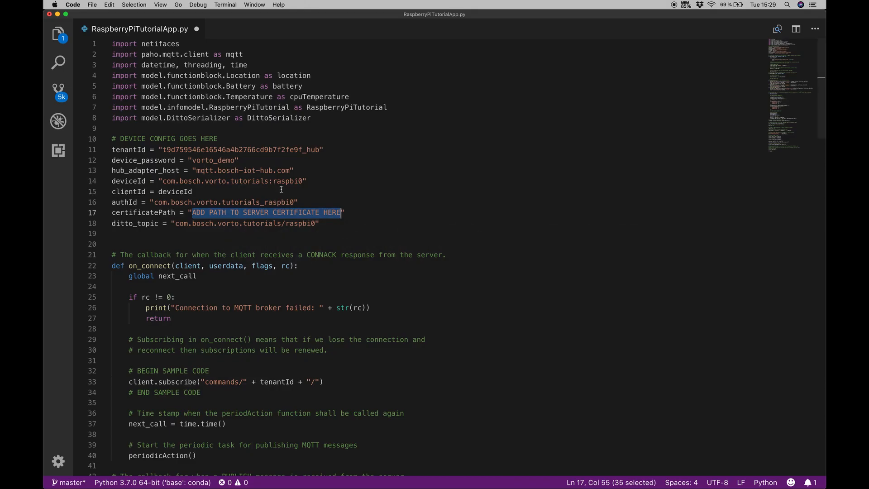
{"action": "type", "text": "./\""}
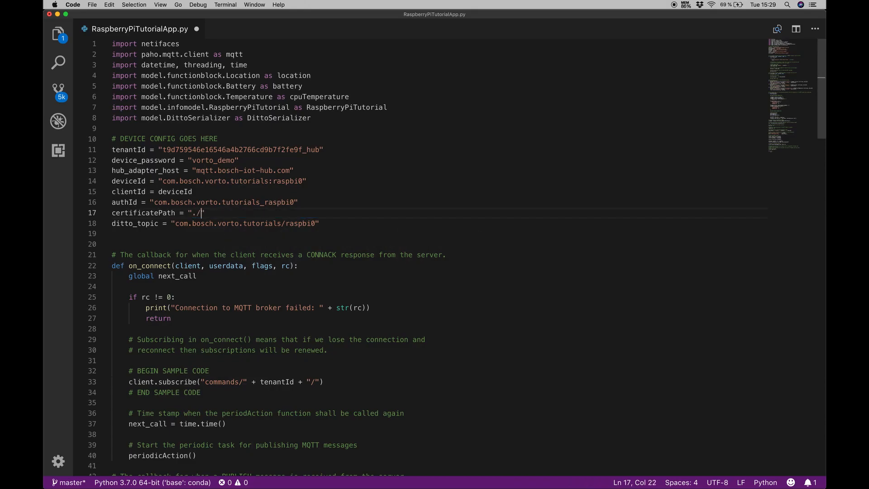
{"action": "type", "text": "iothub.crt"}
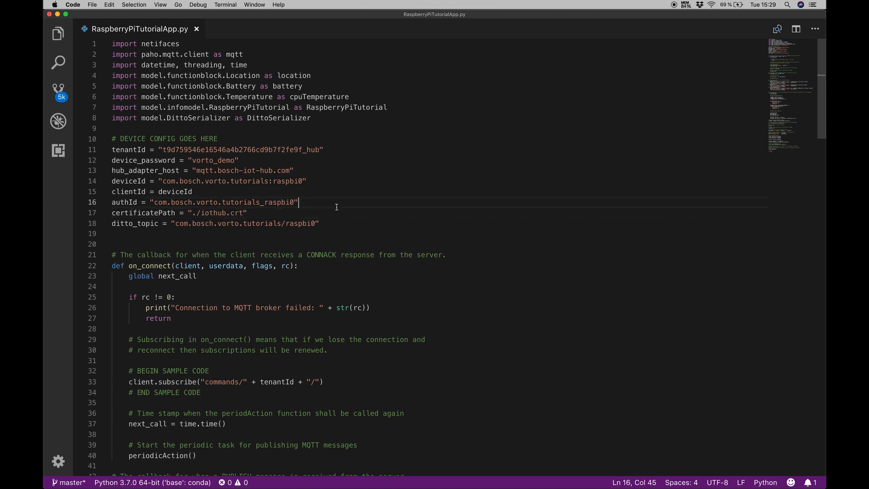
{"action": "scroll", "scroll_direction": "down", "scroll_amount": 3}
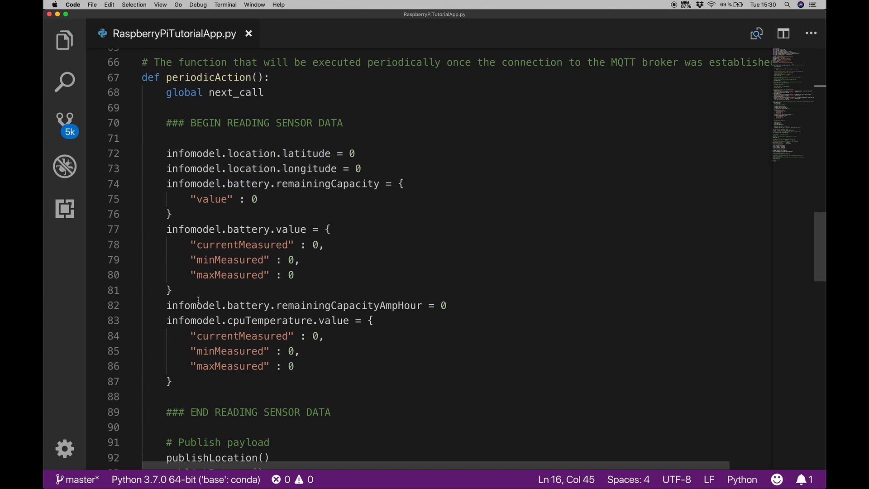
{"action": "double_click", "coordinate": [269, 320]}
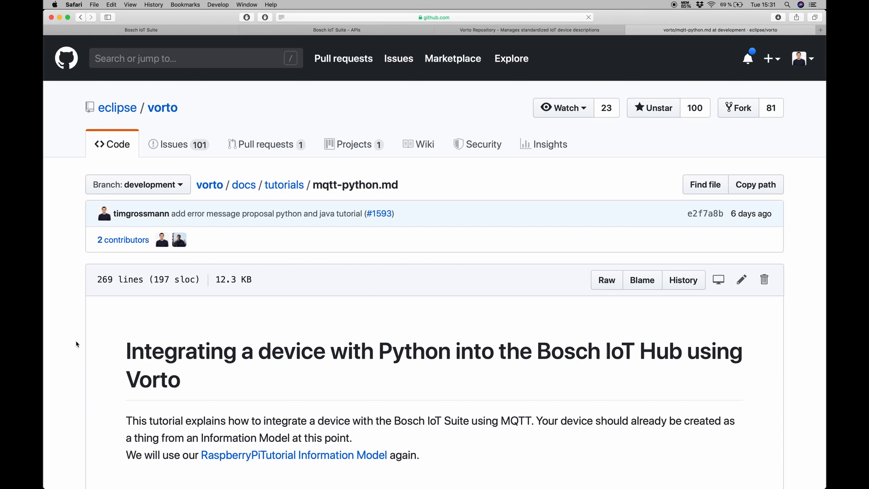
{"action": "mouse_move", "coordinate": [78, 335]}
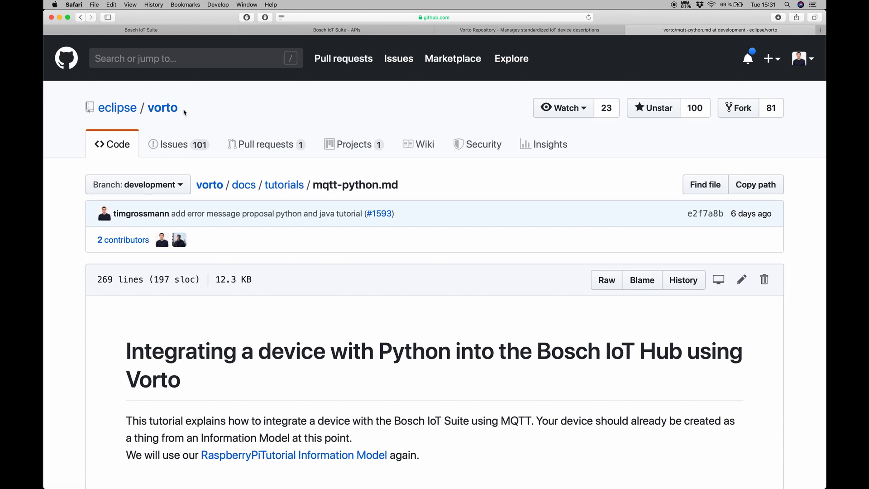
{"action": "mouse_move", "coordinate": [284, 184]}
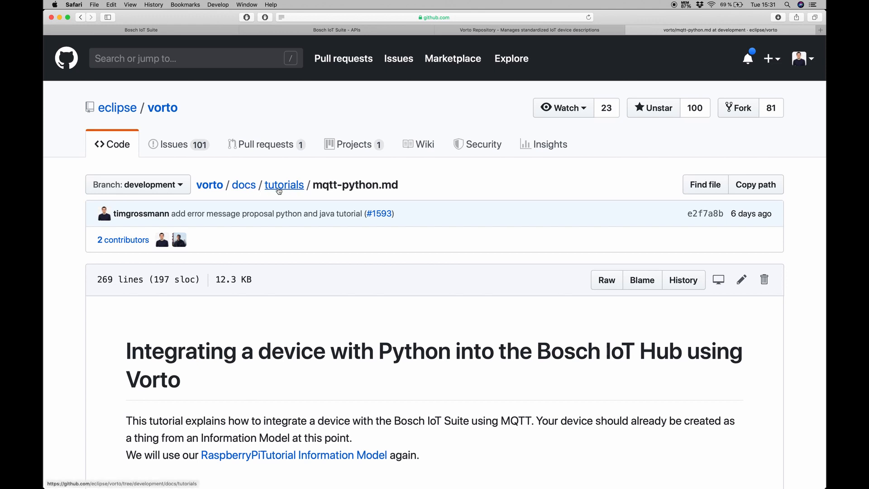
{"action": "mouse_move", "coordinate": [317, 185]}
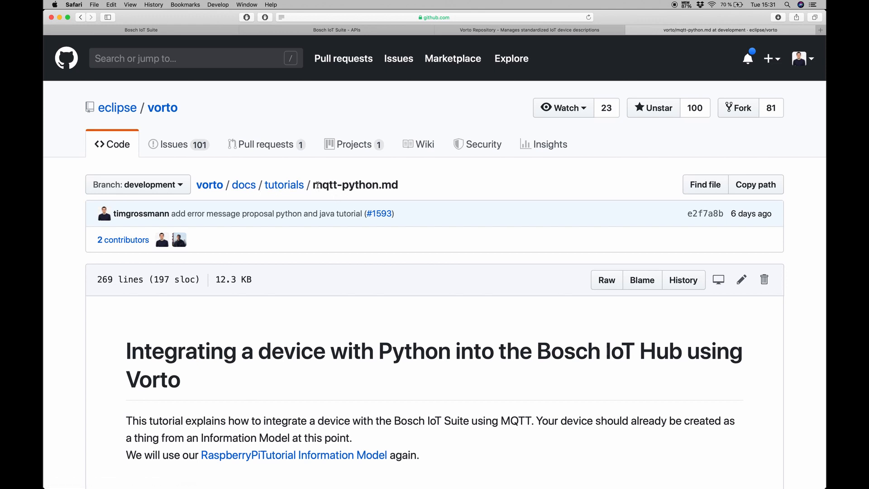
{"action": "mouse_move", "coordinate": [81, 326]}
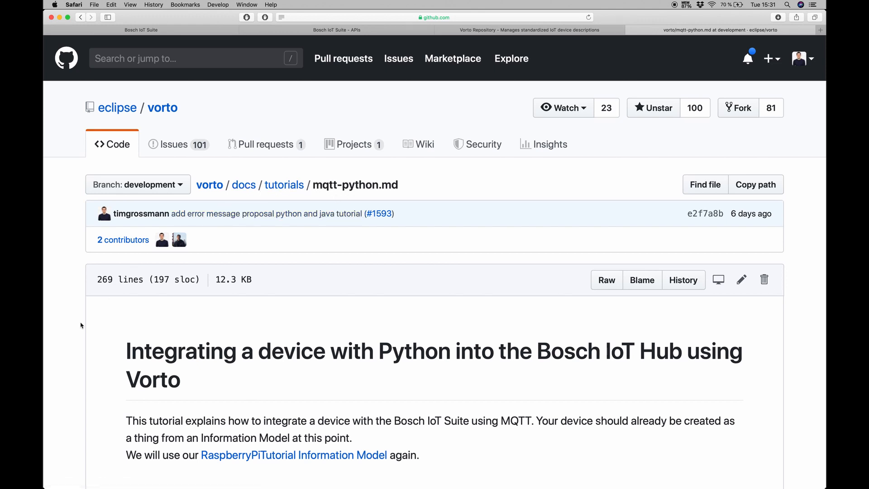
{"action": "mouse_move", "coordinate": [79, 354]}
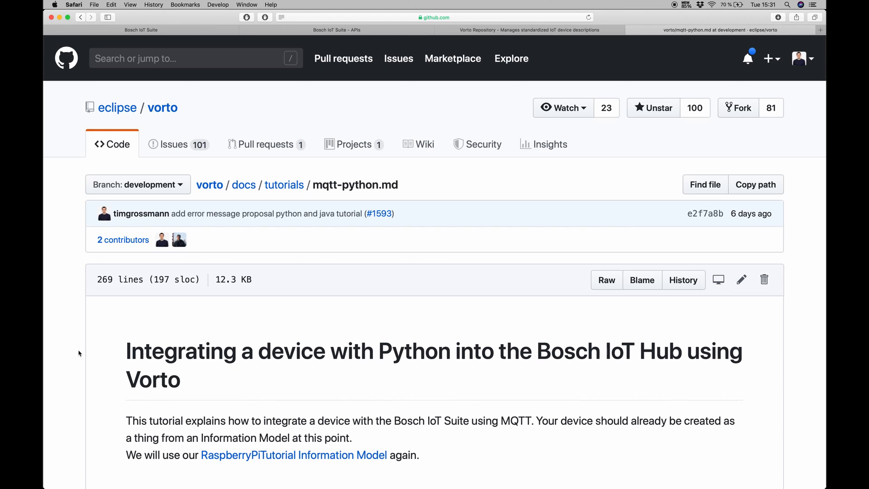
Scroll mqtt-python.md down to the Reading the sensor data section.
{"action": "scroll", "scroll_direction": "down", "scroll_amount": 3}
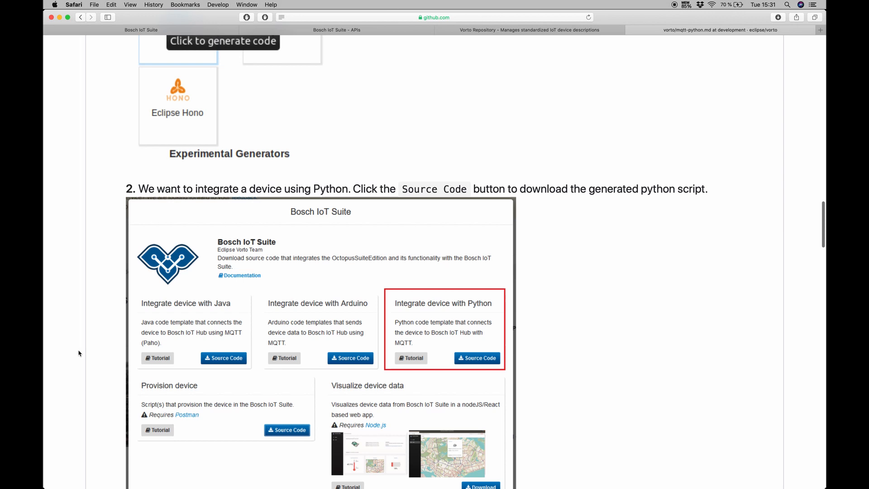
{"action": "scroll", "scroll_direction": "down", "scroll_amount": 3}
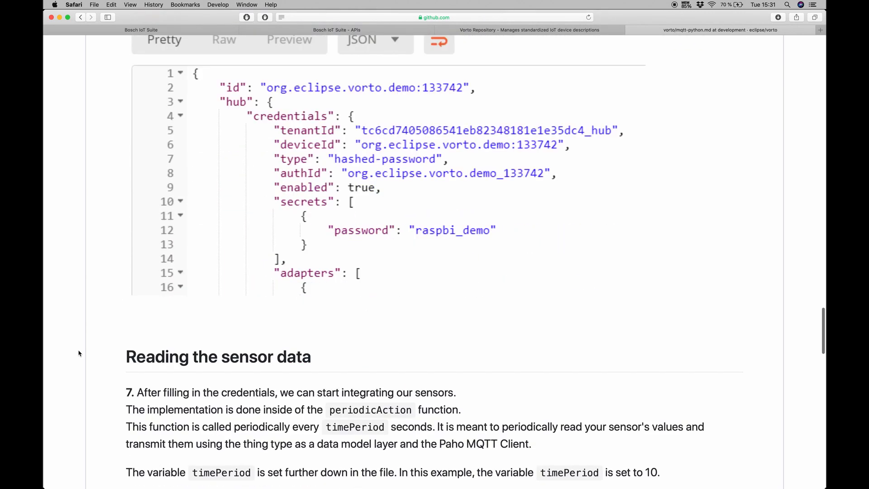
{"action": "scroll", "scroll_direction": "down", "scroll_amount": 3}
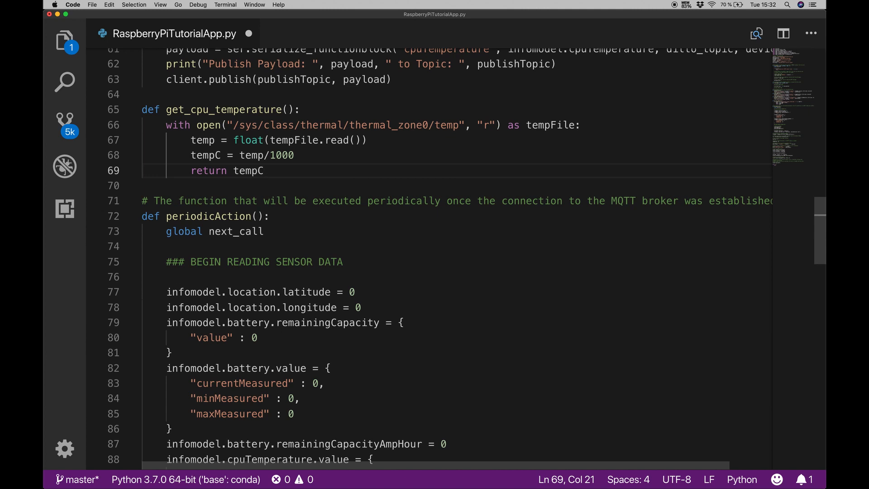
Replace cpuTemperature currentMeasured 0 with get_cpu_temperature(), which divides the thermal reading by 1000.
{"action": "double_click", "coordinate": [223, 109]}
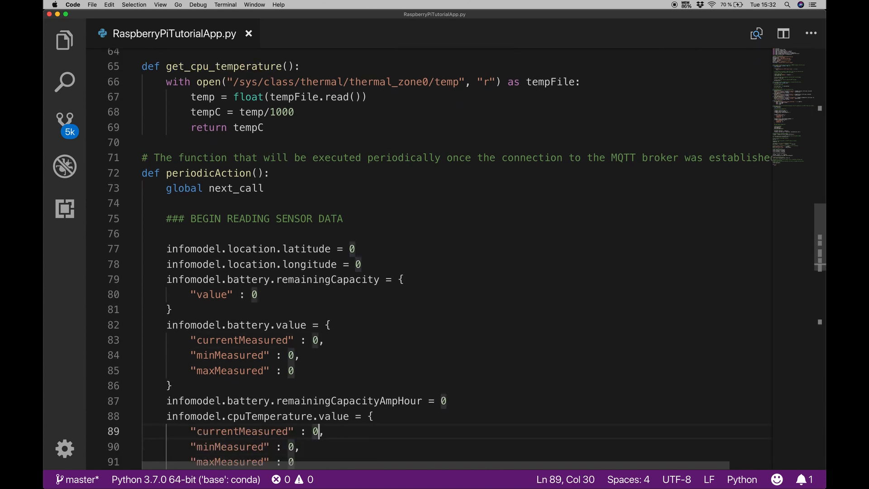
{"action": "type", "text": "get_cpu_temperature()"}
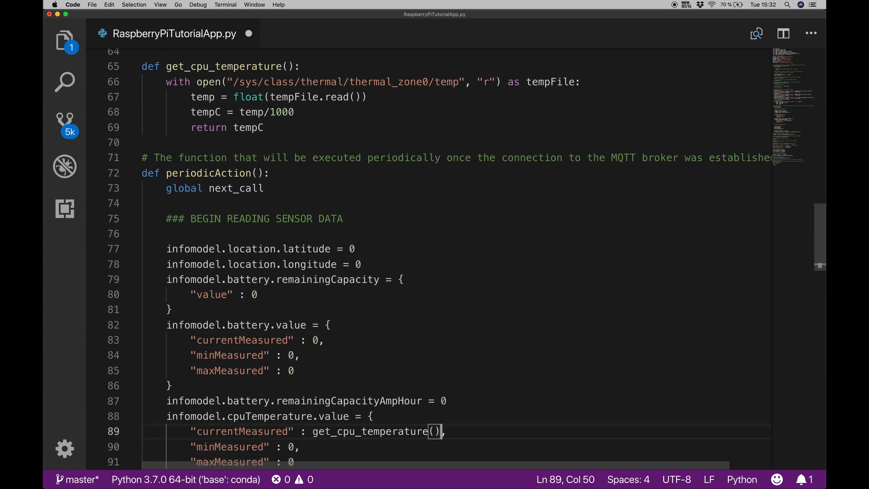
{"action": "left_click", "coordinate": [238, 351]}
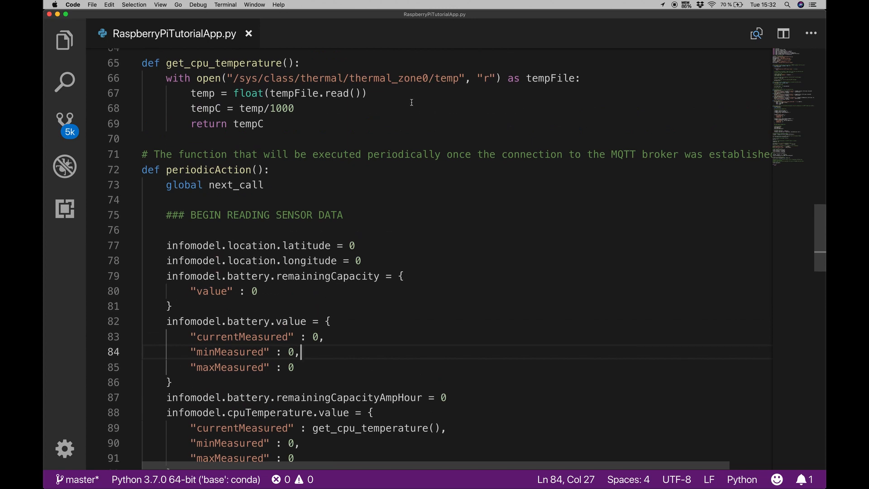
{"action": "double_click", "coordinate": [447, 77]}
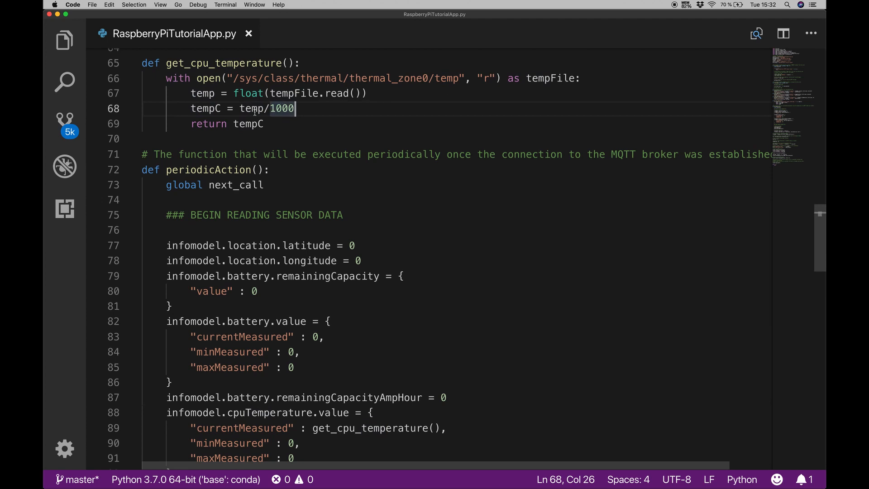
{"action": "scroll", "scroll_direction": "down", "scroll_amount": 3}
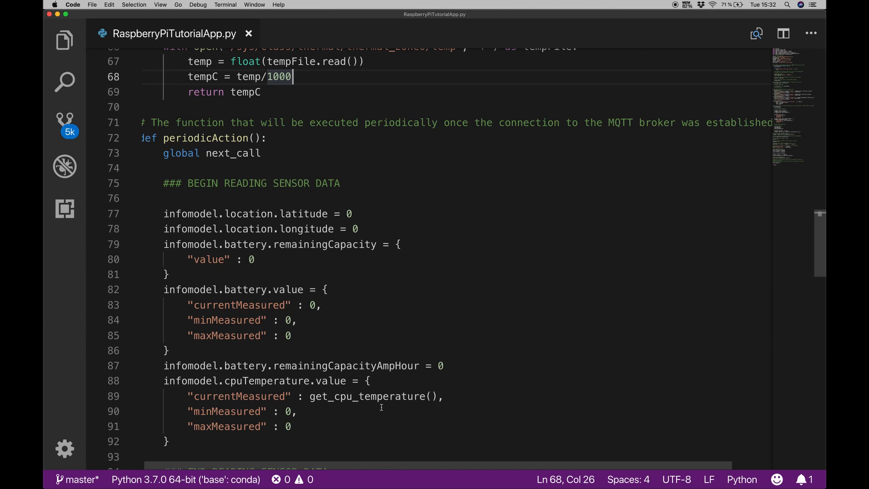
{"action": "scroll", "scroll_direction": "down", "scroll_amount": 3}
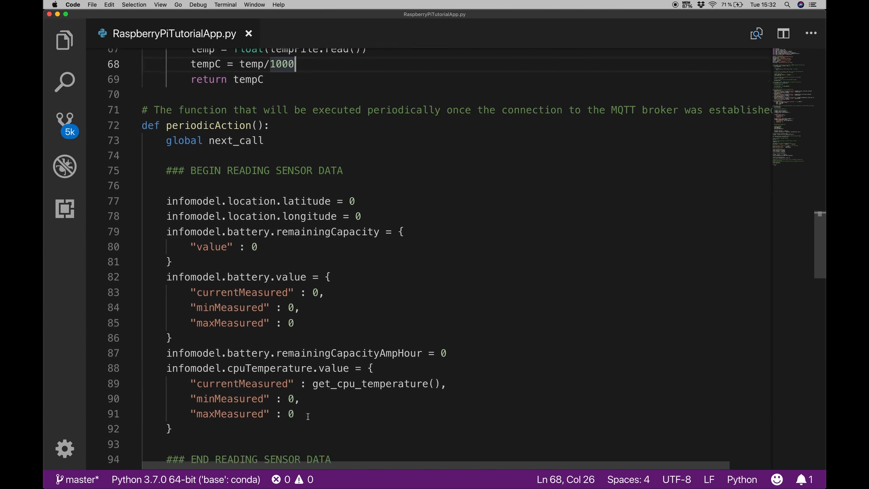
Change cpuTemperature maxMeasured to 63.7 and start editing minMeasured.
{"action": "key", "text": "Backspace"}
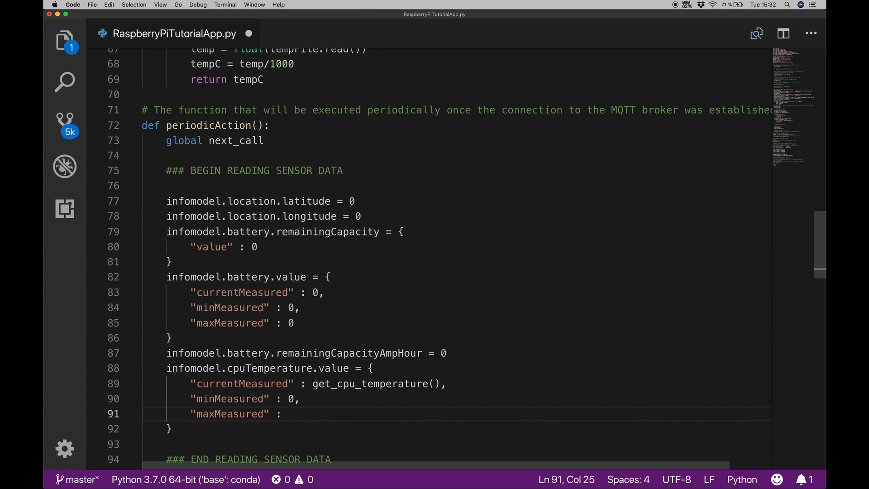
{"action": "type", "text": "63.7"}
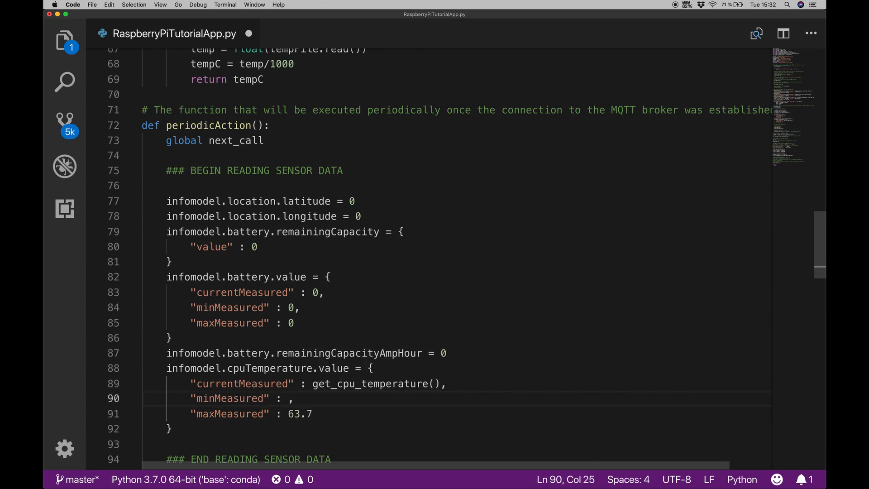
{"action": "type", "text": "3"}
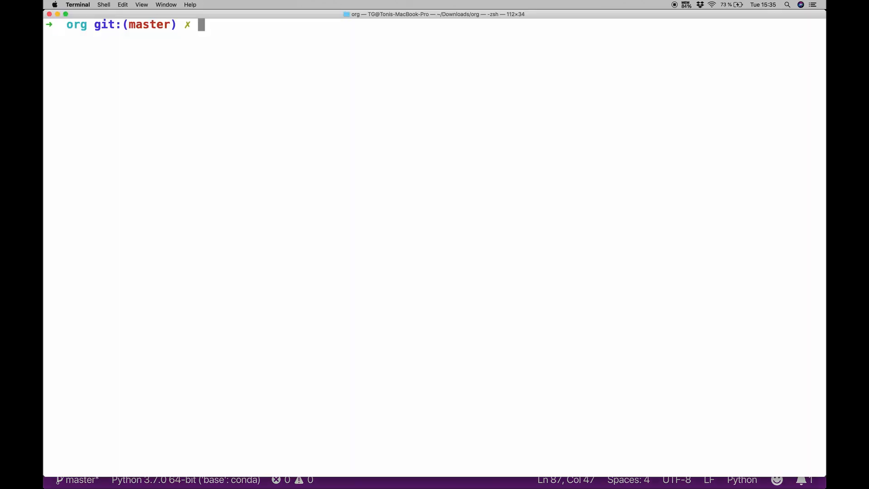
List the project files with ls and run pip install -r requirements.txt.
{"action": "key", "text": "Return"}
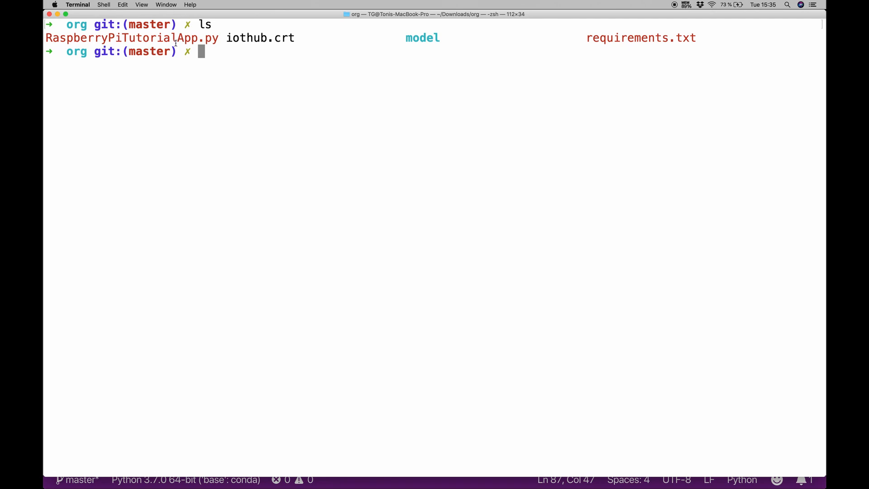
{"action": "mouse_move", "coordinate": [227, 52]}
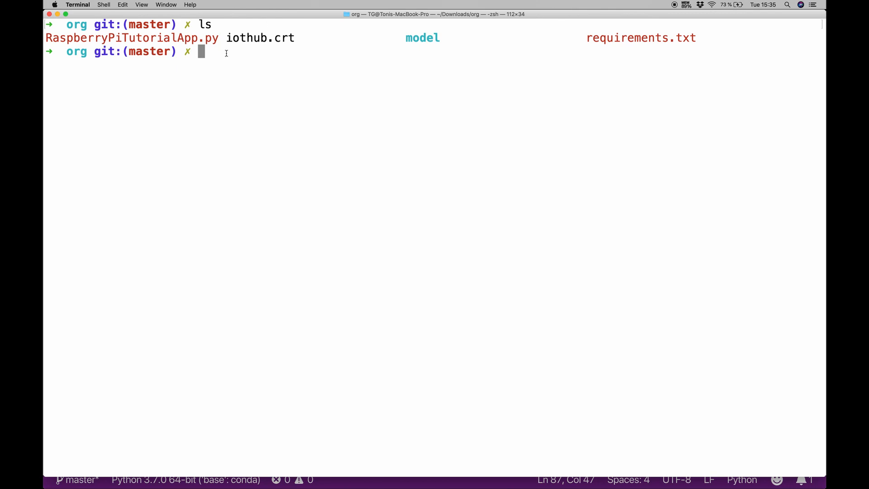
{"action": "mouse_move", "coordinate": [343, 50]}
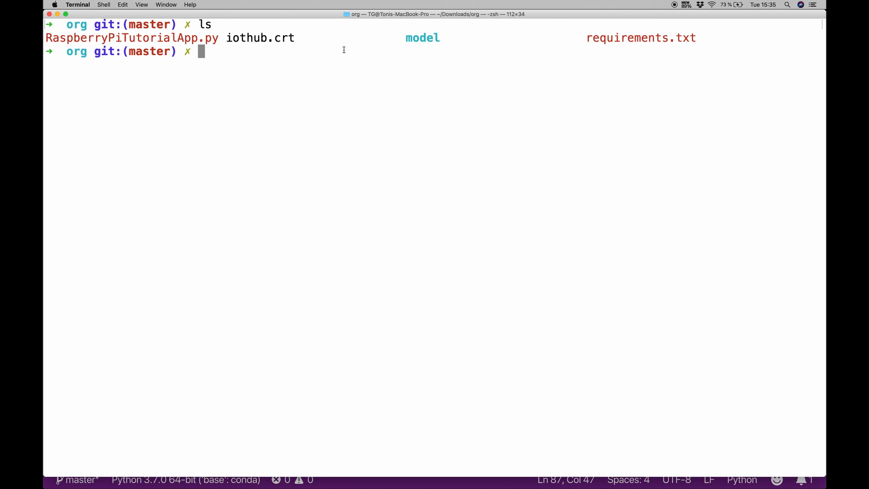
{"action": "mouse_move", "coordinate": [407, 72]}
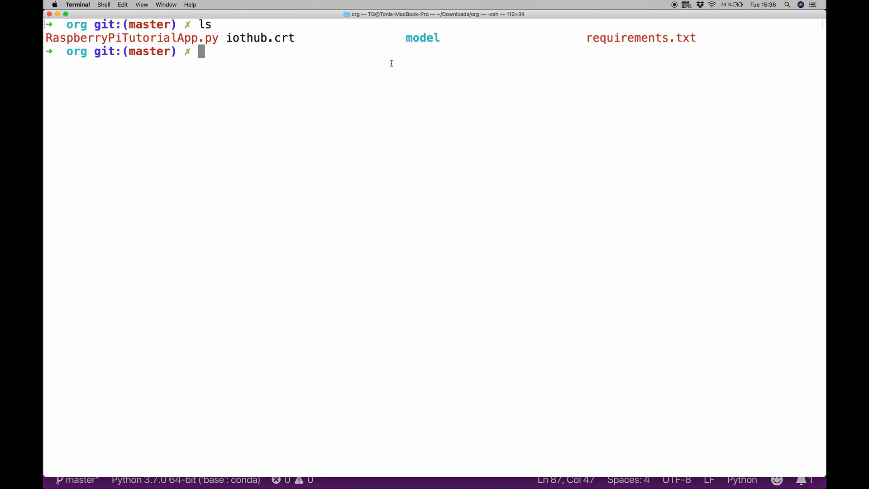
{"action": "type", "text": "pip install"}
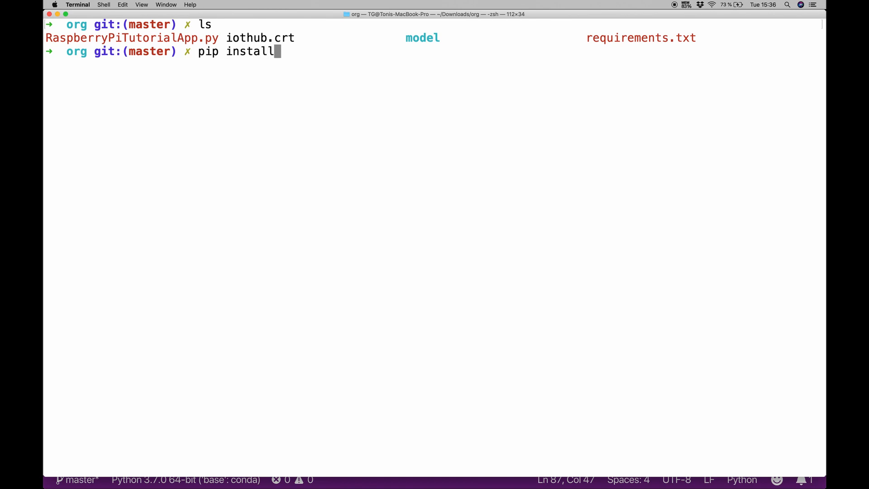
{"action": "type", "text": "-r requirements.txt"}
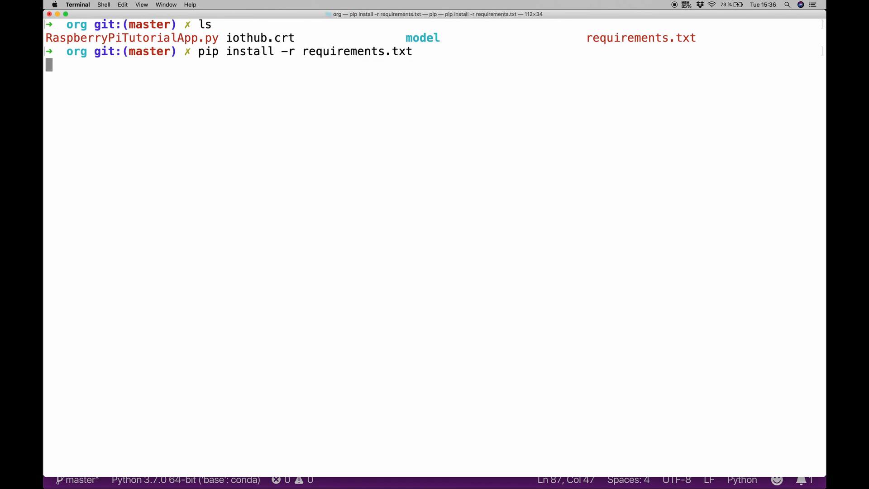
{"action": "key", "text": "Return"}
{"action": "type", "text": "python RaspberryPiTutorialApp.py"}
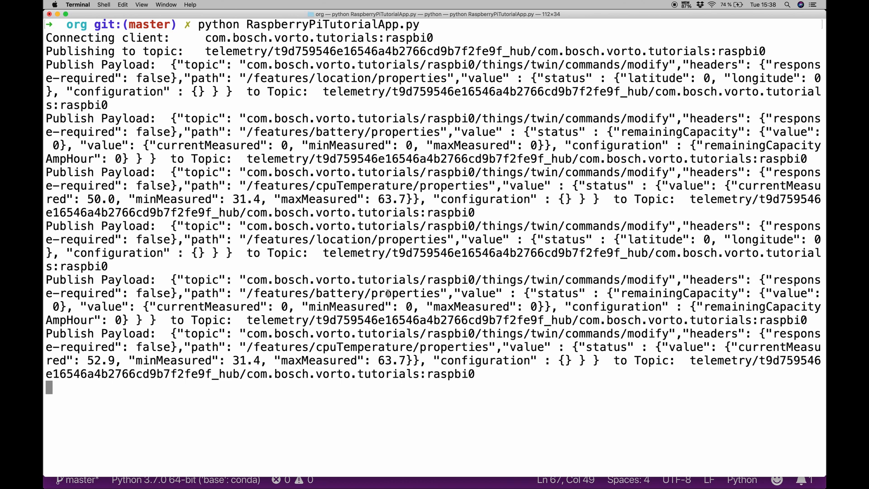
Review the raspbi0 response and highlight cpuTemperature readings 51.8 current, 31.4 min, 63.7 max.
{"action": "scroll", "scroll_direction": "down", "scroll_amount": 3}
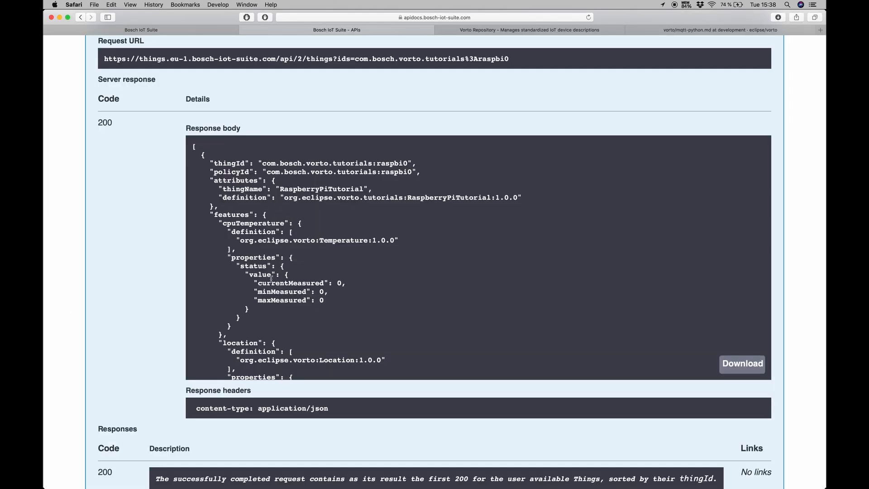
{"action": "scroll", "scroll_direction": "down", "scroll_amount": 3}
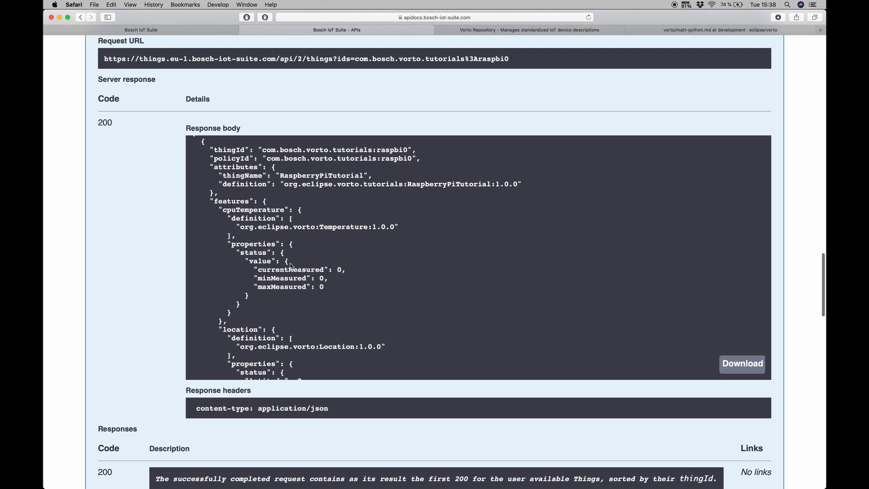
{"action": "scroll", "scroll_direction": "up", "scroll_amount": 3}
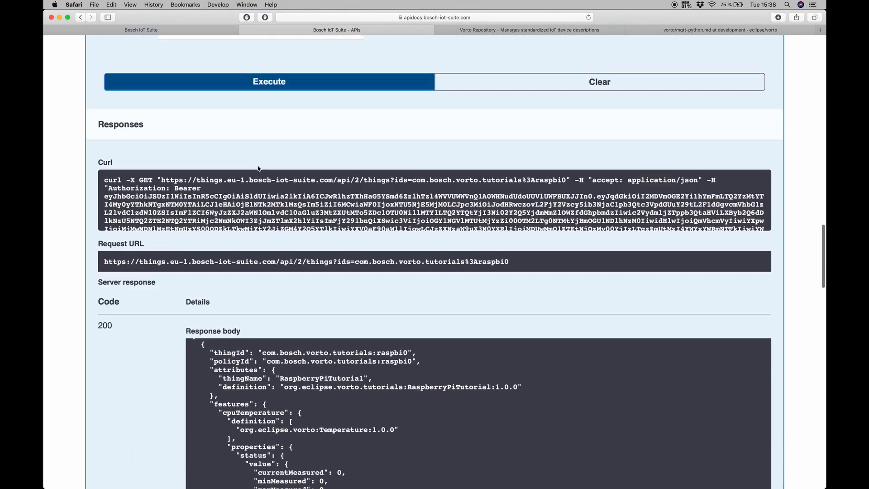
{"action": "scroll", "scroll_direction": "up", "scroll_amount": 3}
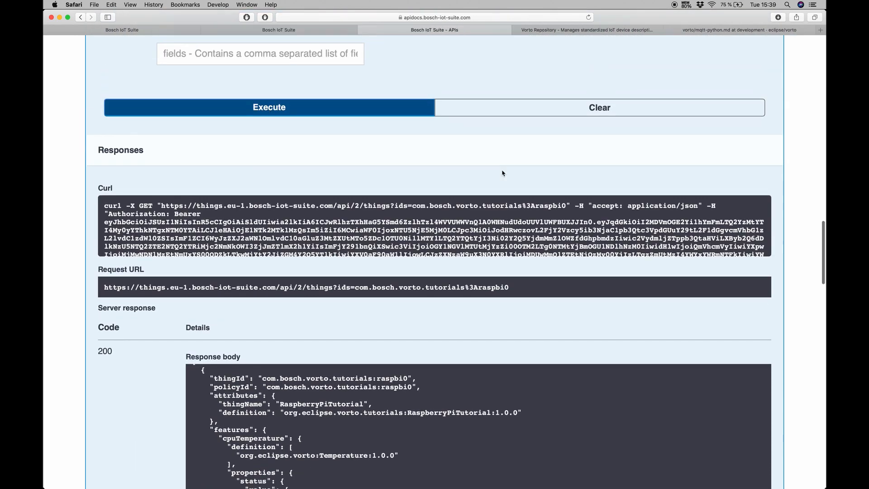
{"action": "scroll", "scroll_direction": "up", "scroll_amount": 3}
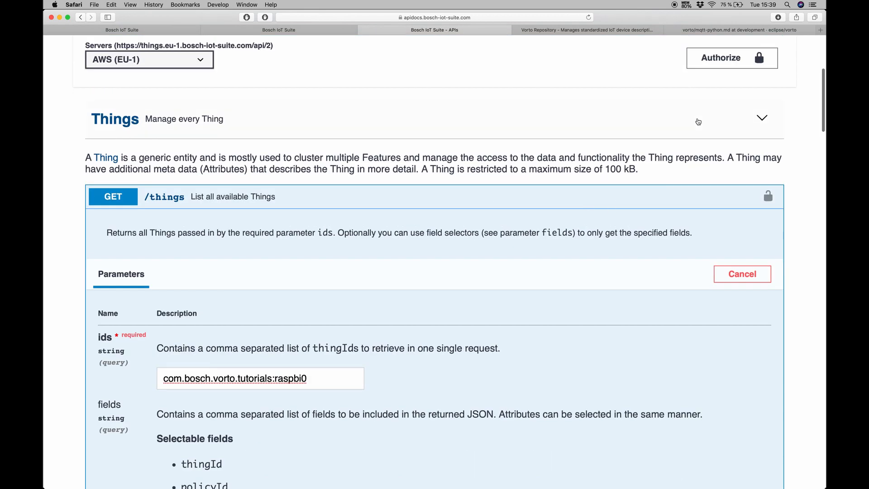
{"action": "scroll", "scroll_direction": "up", "scroll_amount": 3}
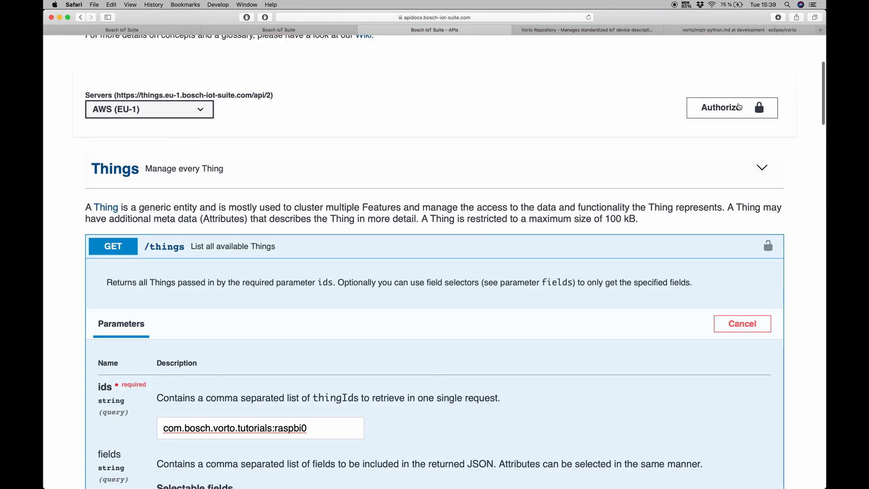
{"action": "scroll", "scroll_direction": "down", "scroll_amount": 3}
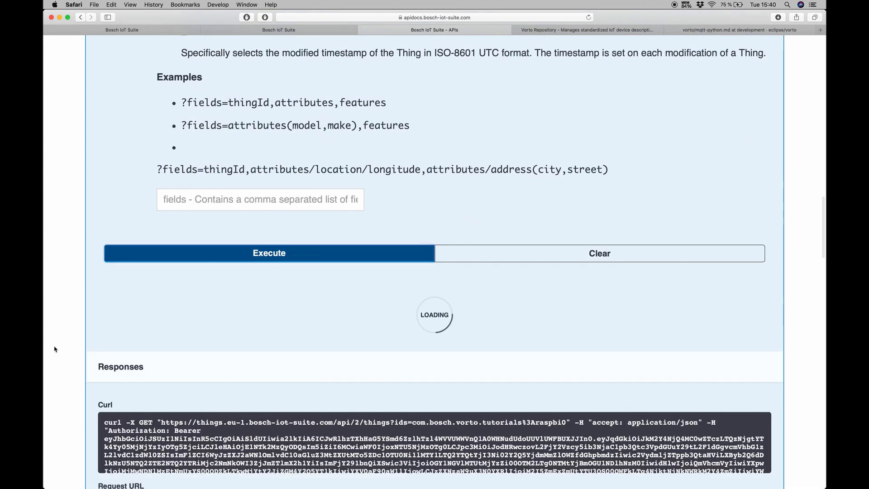
{"action": "scroll", "scroll_direction": "down", "scroll_amount": 3}
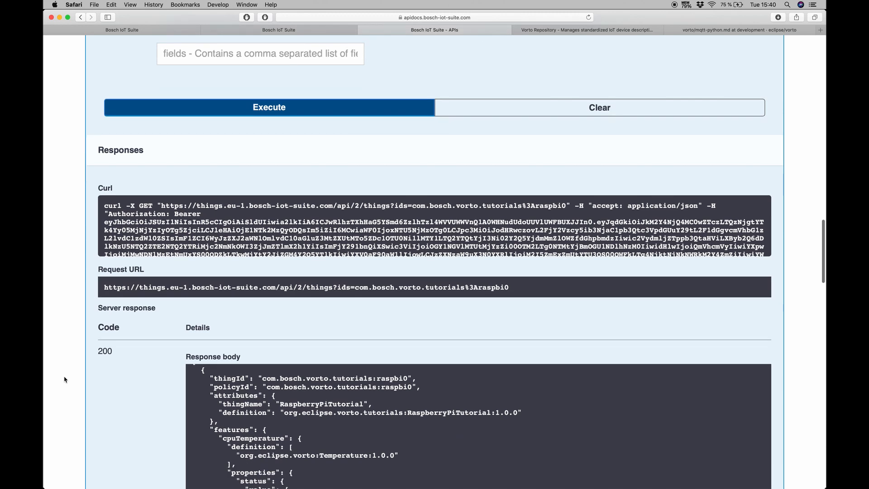
{"action": "scroll", "scroll_direction": "down", "scroll_amount": 3}
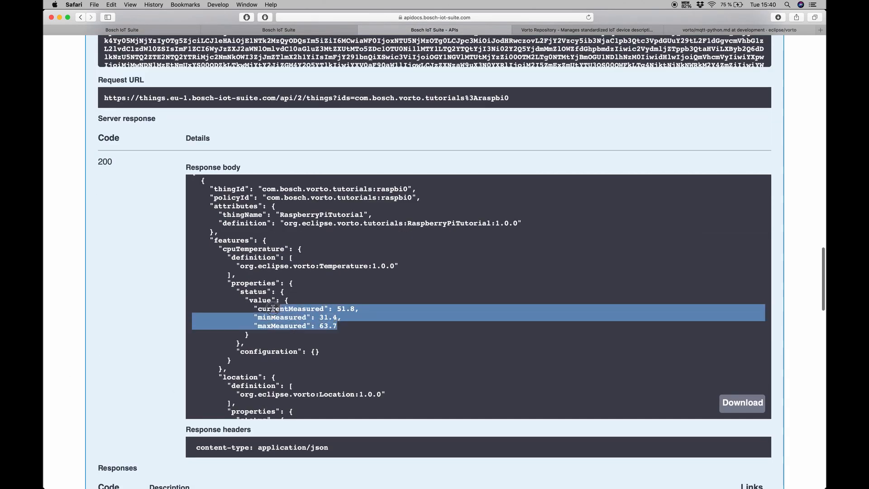
{"action": "left_click", "coordinate": [343, 333]}
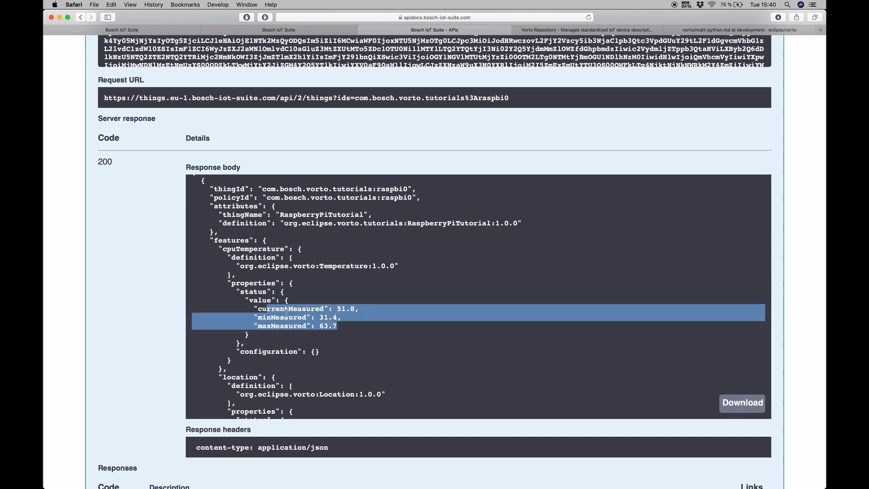
{"action": "left_click", "coordinate": [225, 82]}
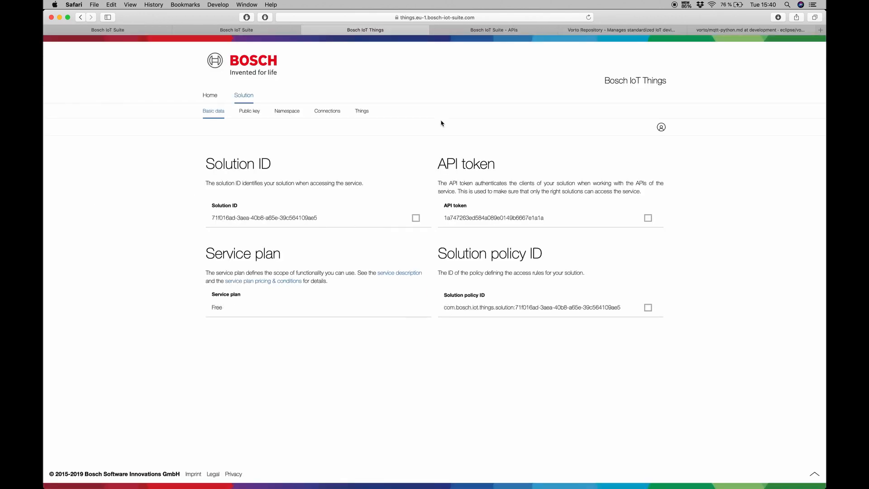
{"action": "mouse_move", "coordinate": [327, 111]}
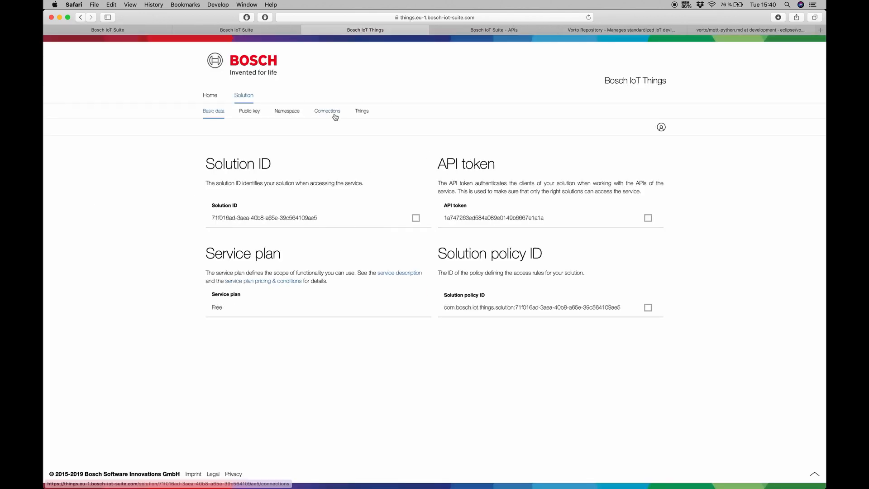
Show the general details of the 'Devices via Bosch IoT Hub' connection under Solution Connections.
{"action": "left_click", "coordinate": [327, 111]}
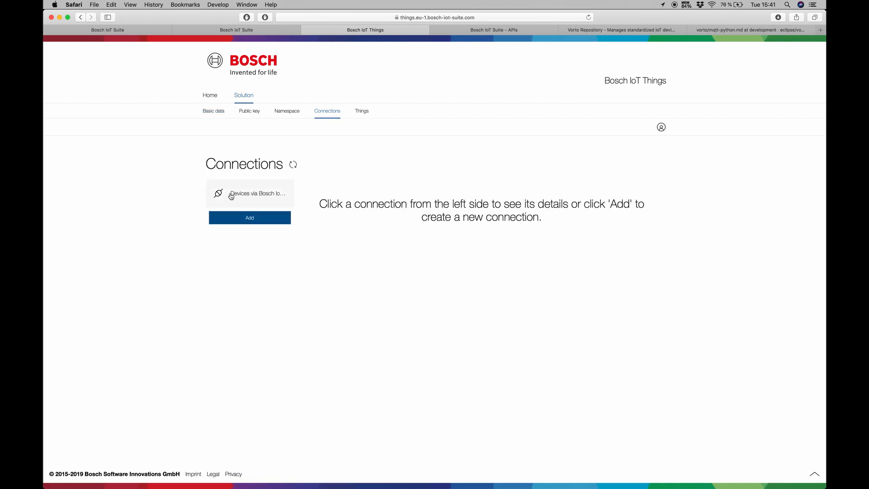
{"action": "left_click", "coordinate": [257, 193]}
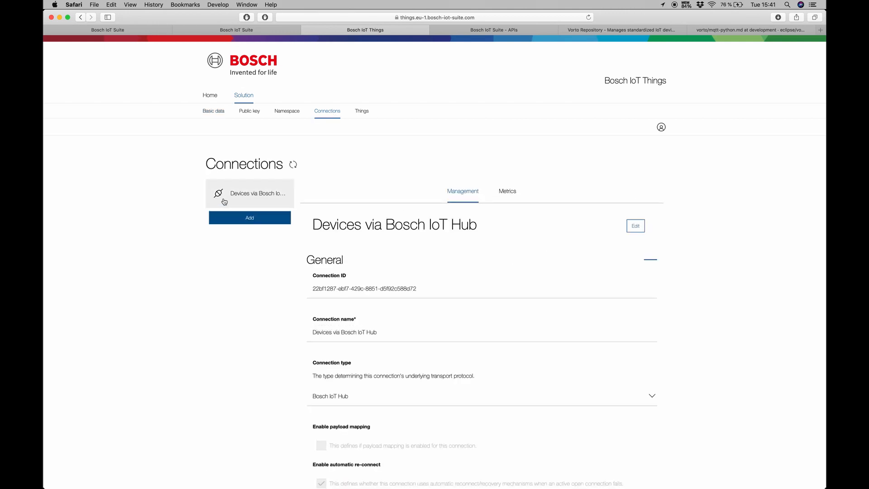
{"action": "mouse_move", "coordinate": [492, 177]}
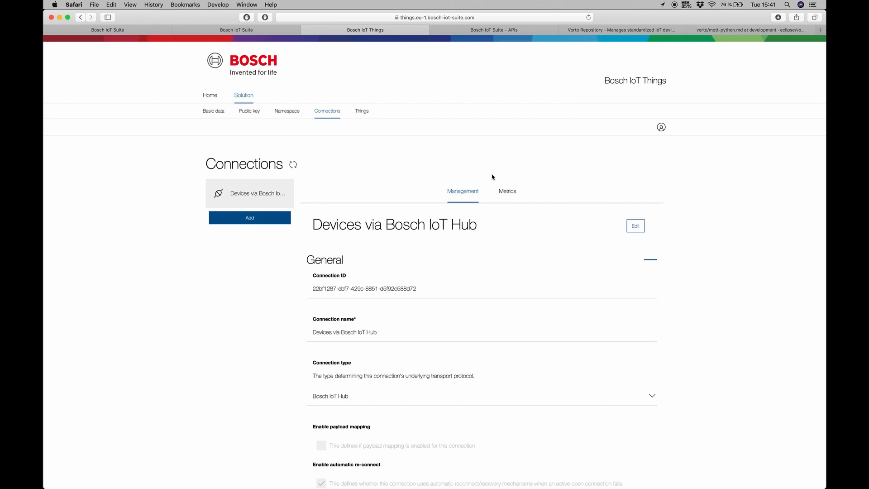
{"action": "mouse_move", "coordinate": [583, 221]}
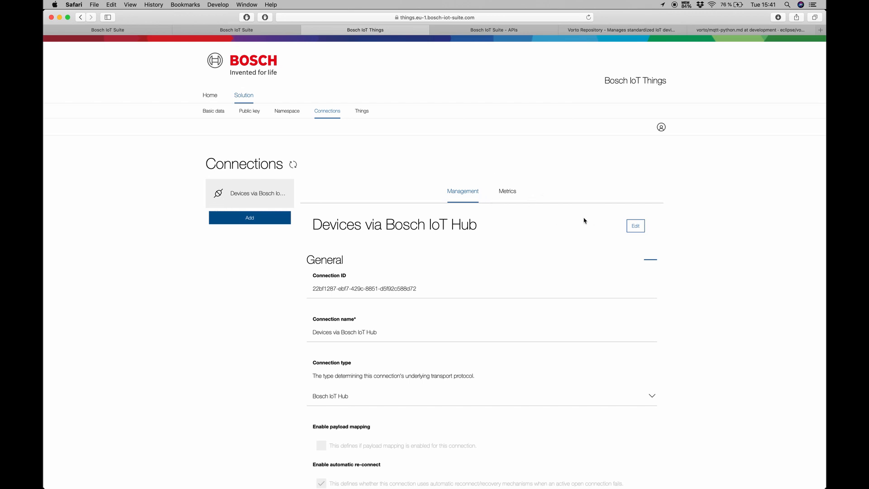
{"action": "mouse_move", "coordinate": [652, 242]}
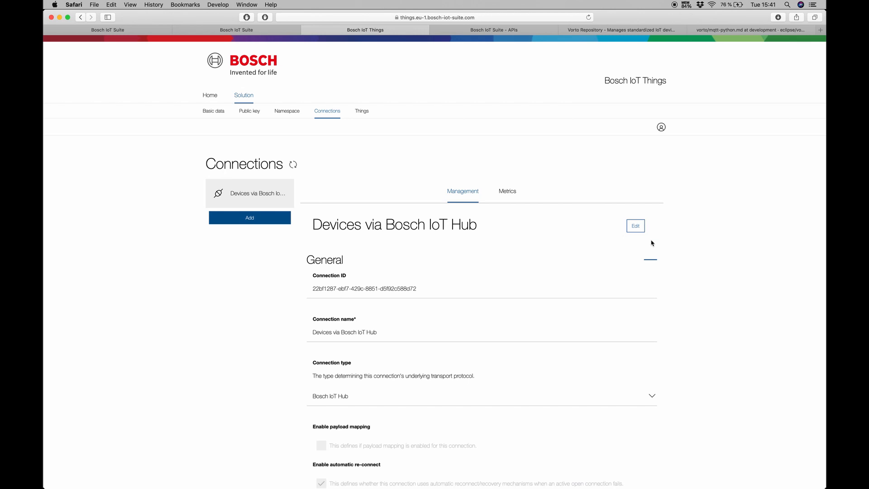